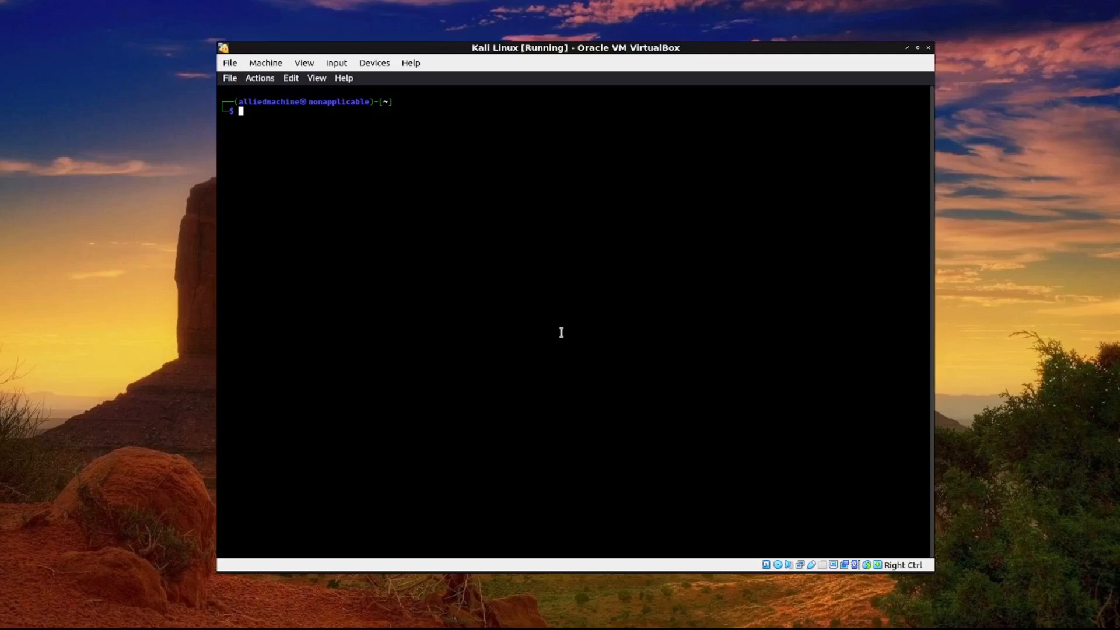
Show tor.service inactive, fail a non-sudo start with access denied, and begin the sudo start command
text(sudo apt-g)
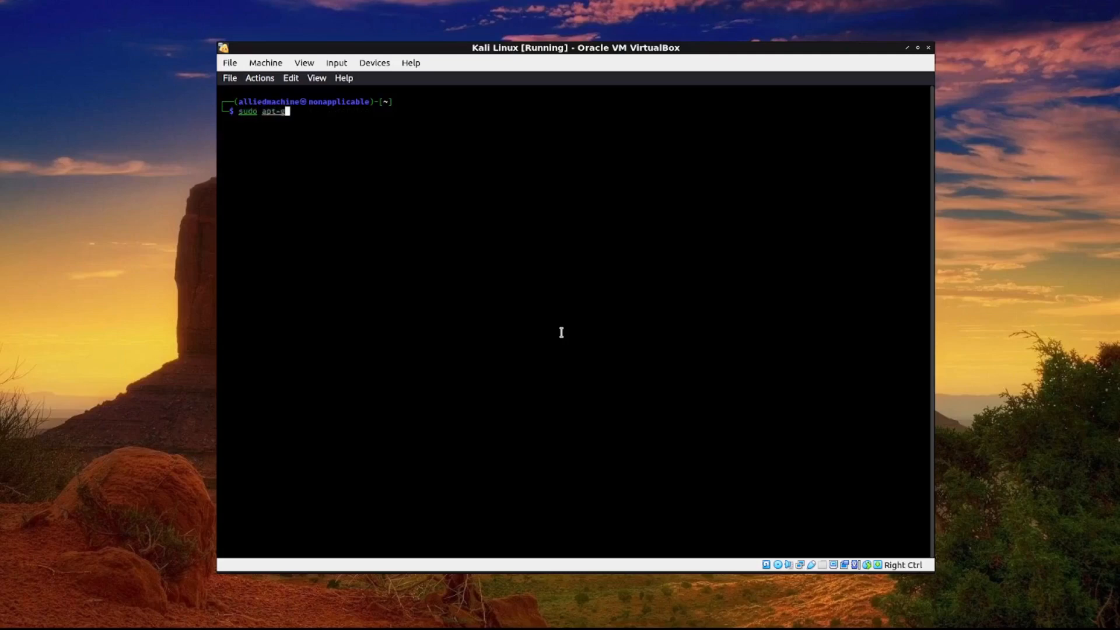
text(get install)
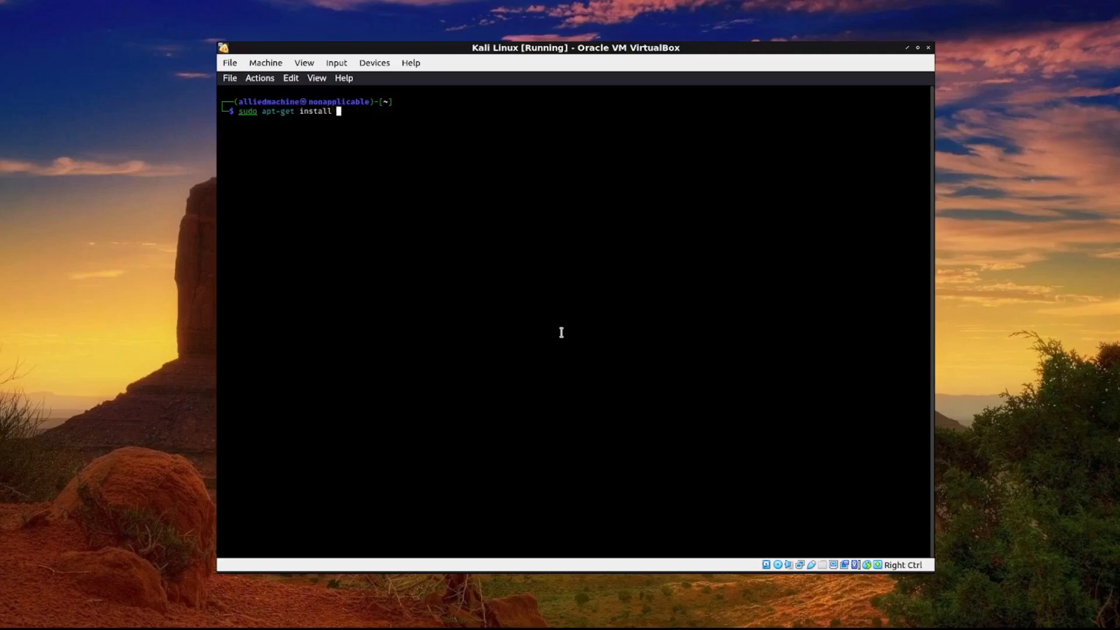
text(tor)
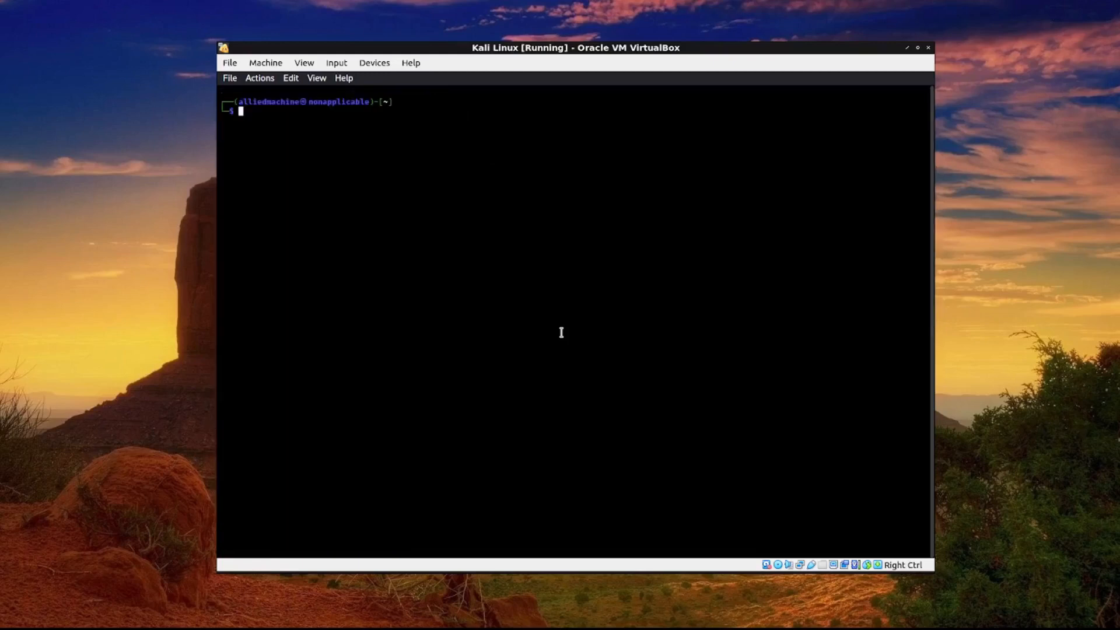
text(systemctl status tor.service)
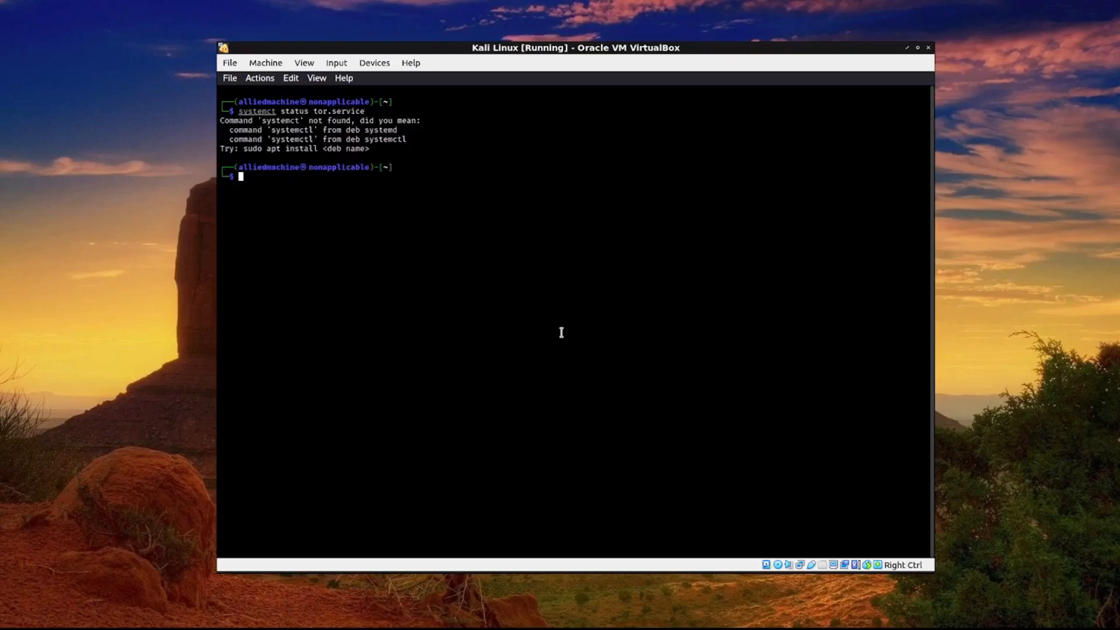
text(systemct status tor.service)
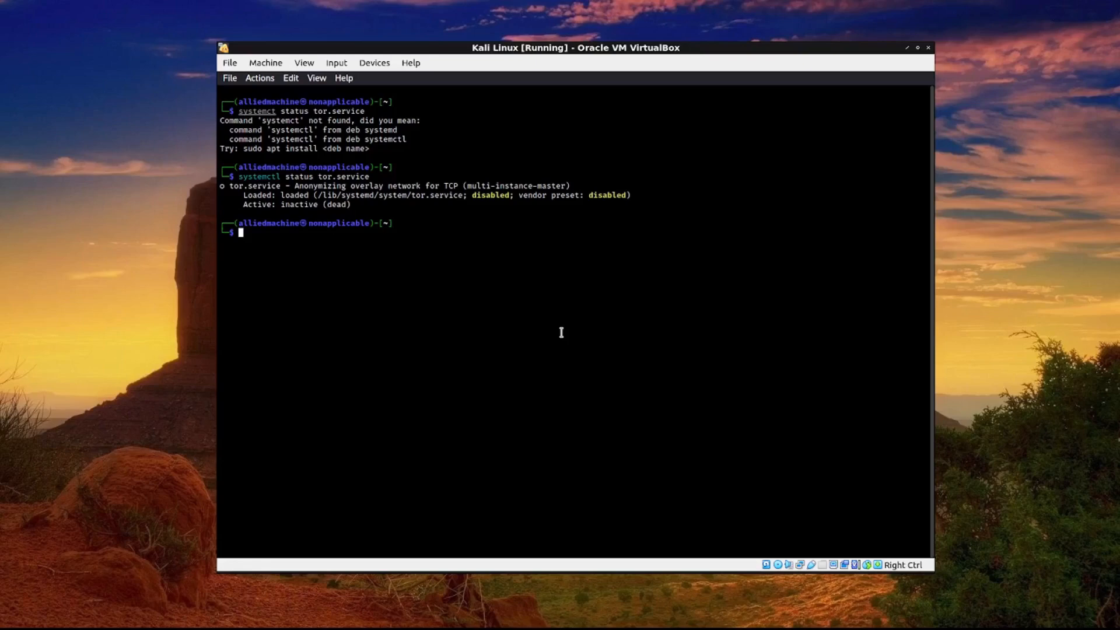
text(systemctl status tor.service)
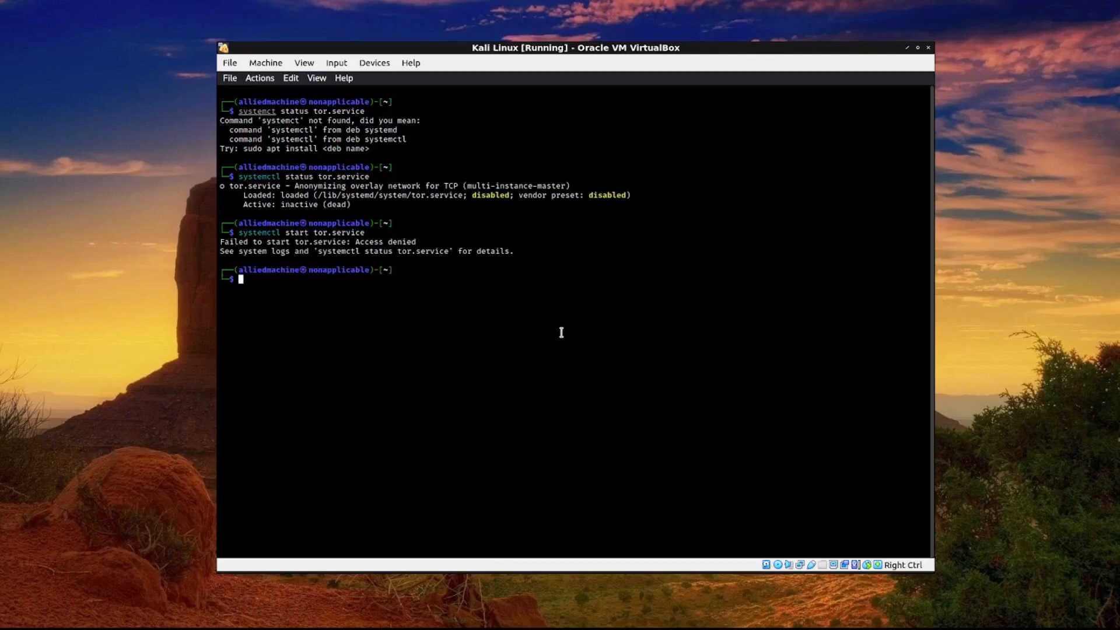
text(sudo apt-get install tor)
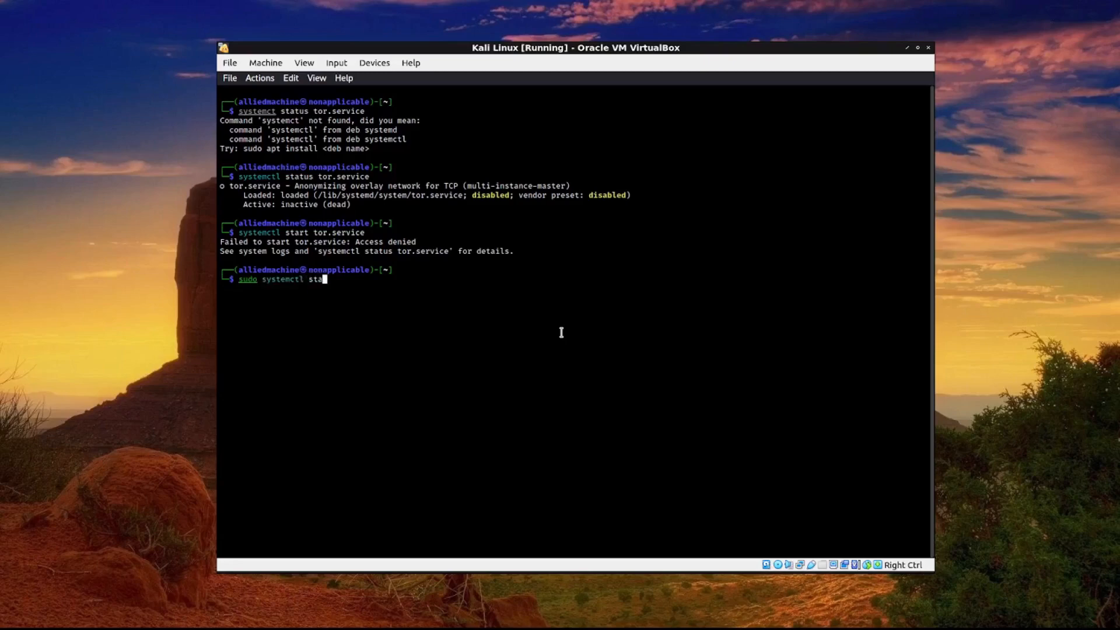
Start tor.service with sudo, confirm it active via service and systemctl status, then clear the terminal
text(rt tor.service)
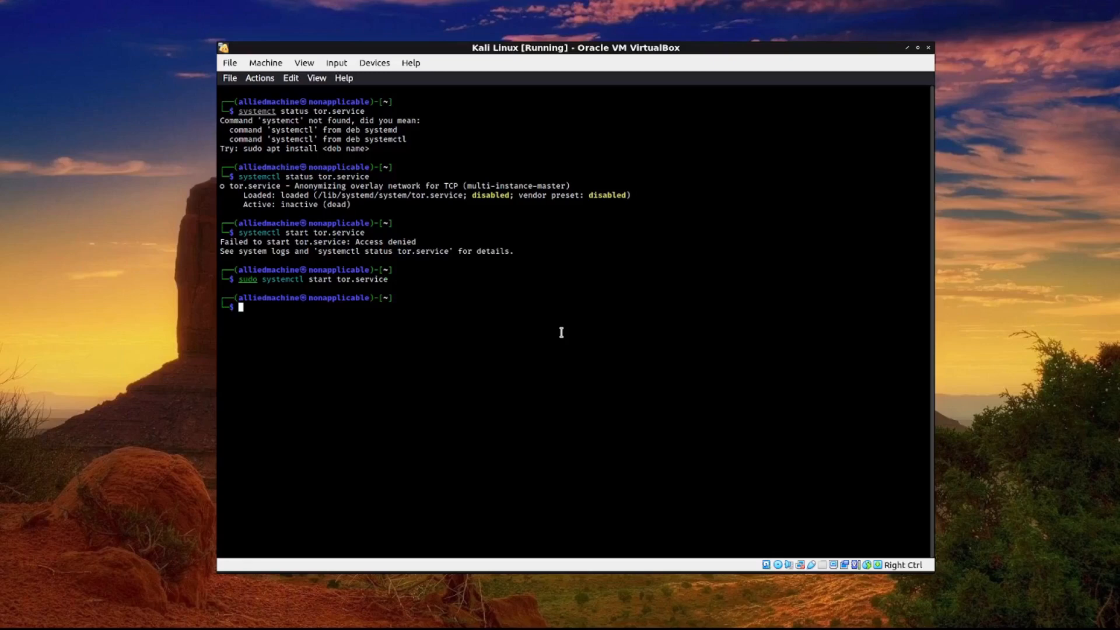
text(serve)
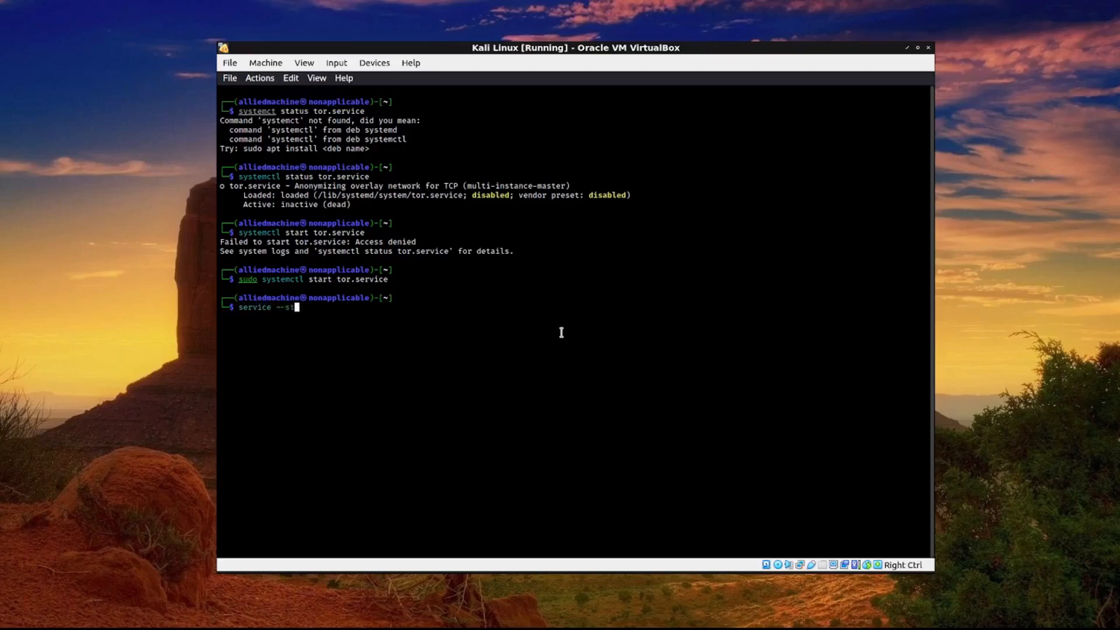
text(atus tor)
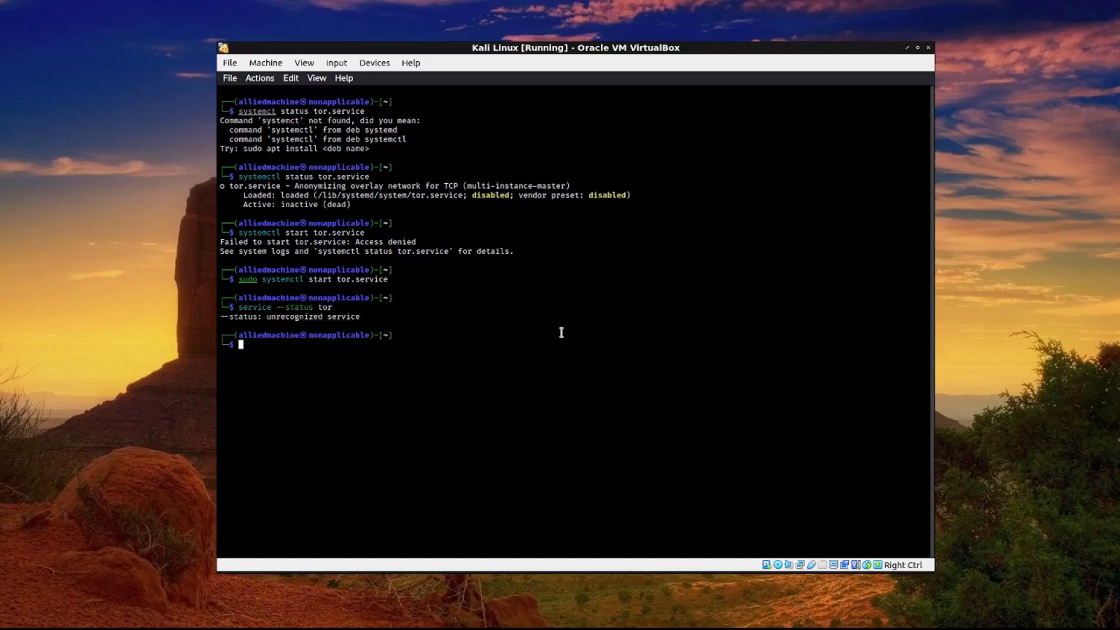
text(service tor statu)
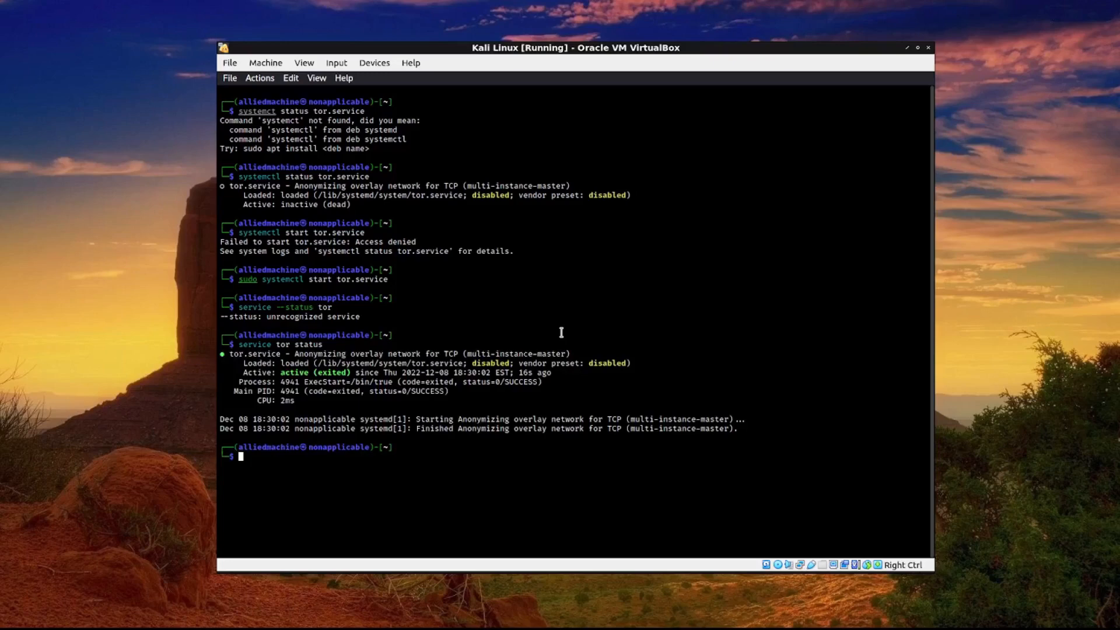
text(systemctl start tor.service)
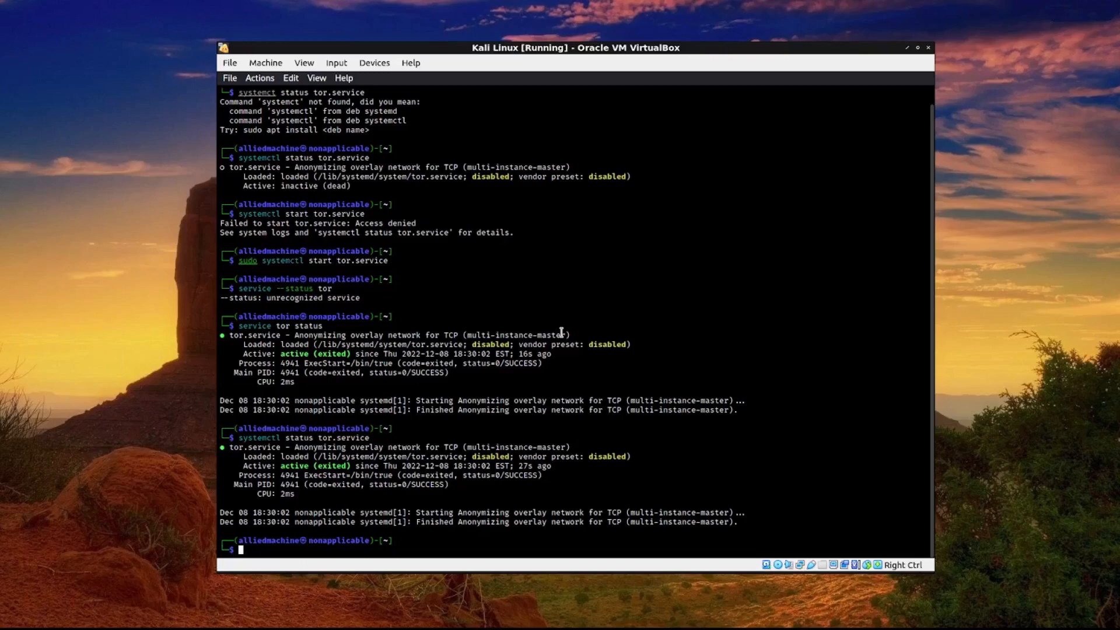
text(clear)
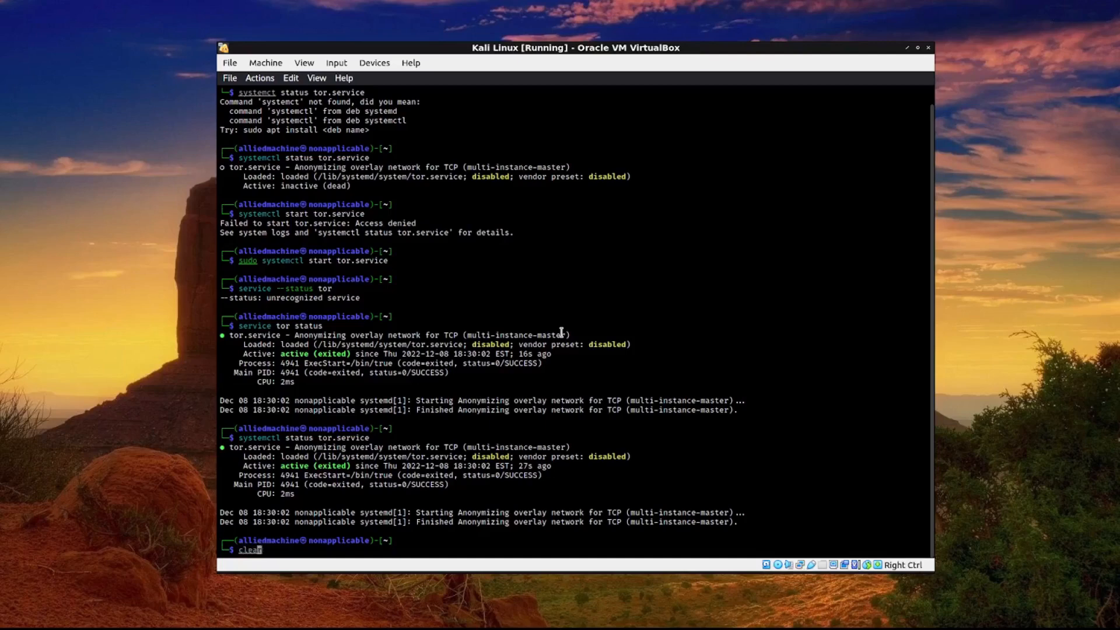
key(Return)
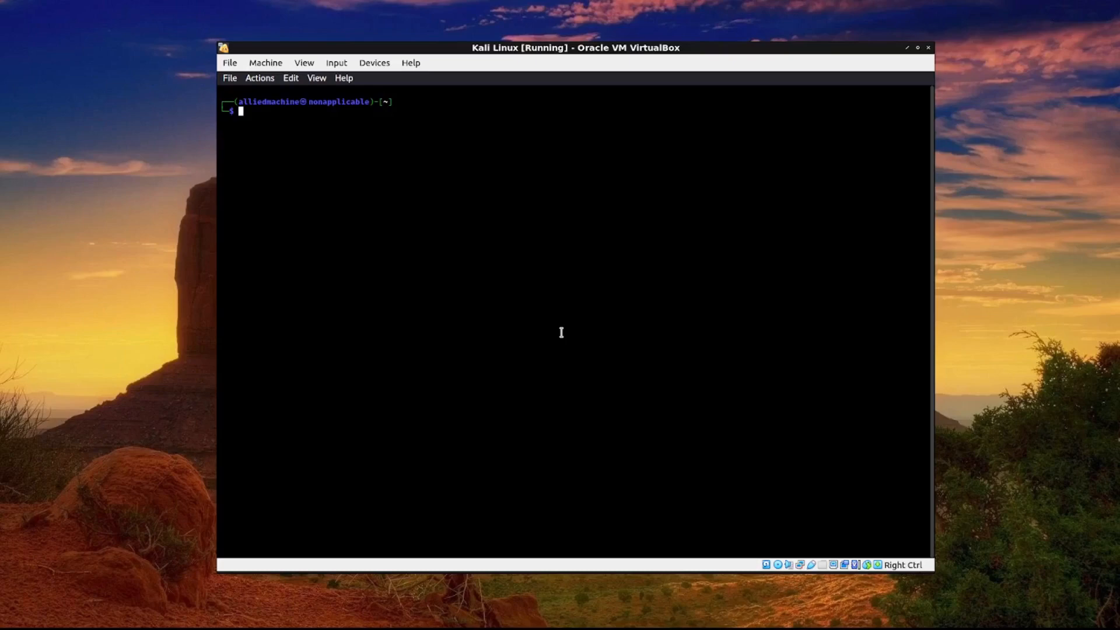
Edit /etc/proxychains4.conf as root in vim with line numbers: dynamic_chain on, strict_chain commented, saved
text(sudo systemctl start tor.service)
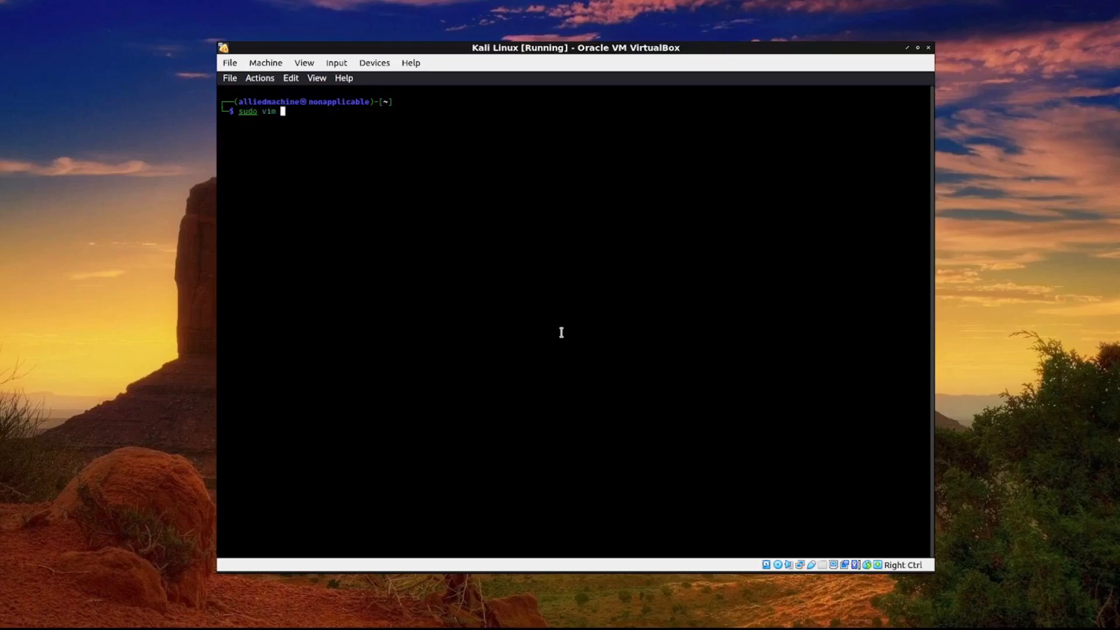
text(/etc/pro)
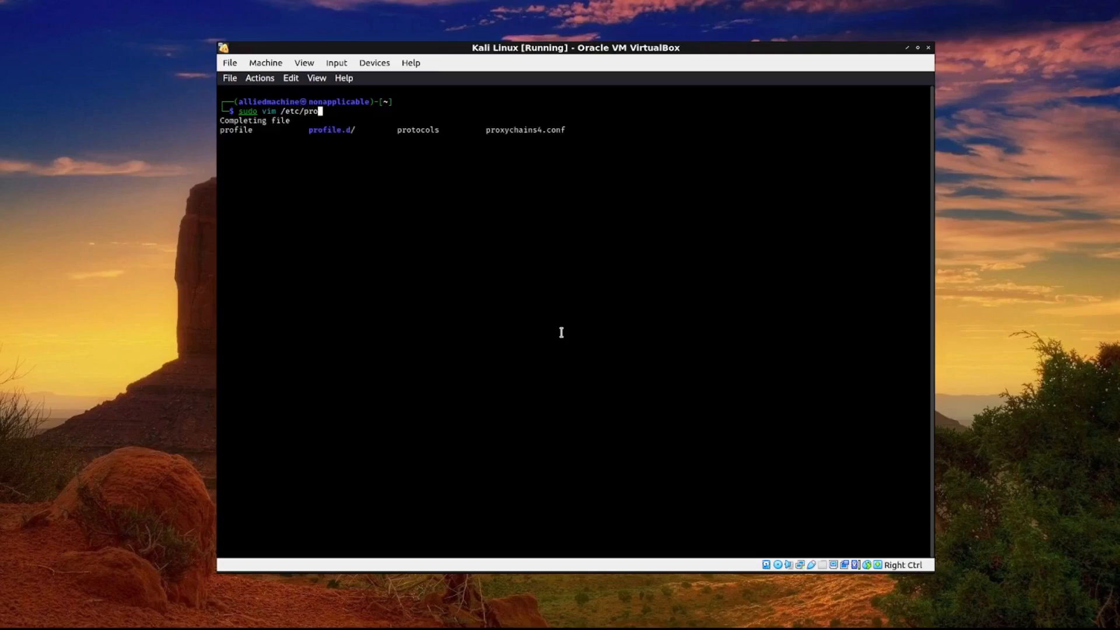
key(Tab)
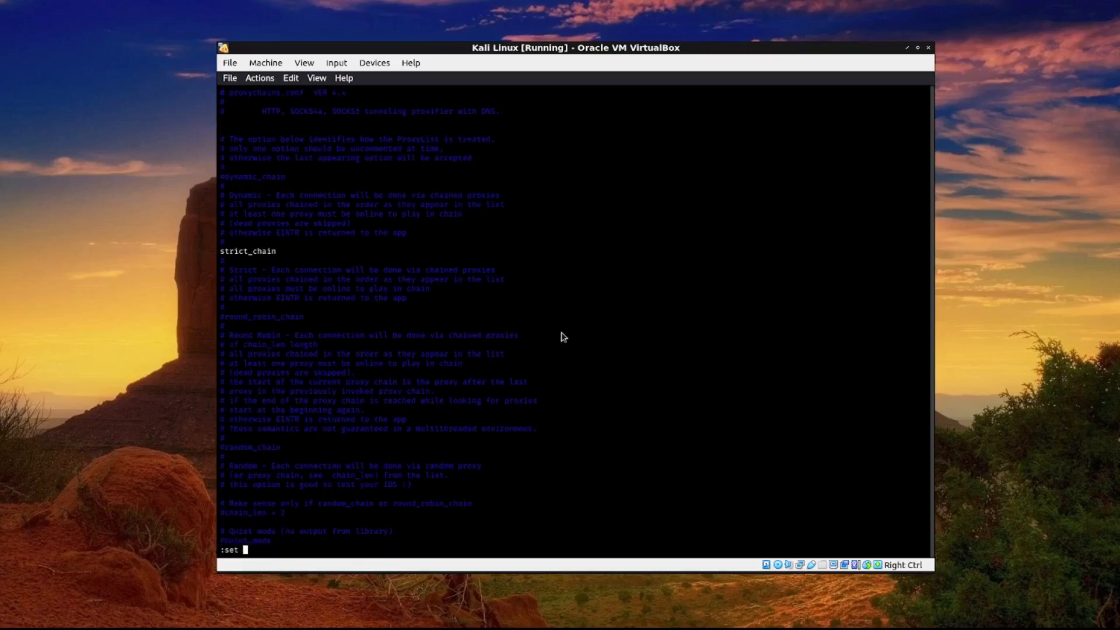
text(number)
click(249, 251)
text(#)
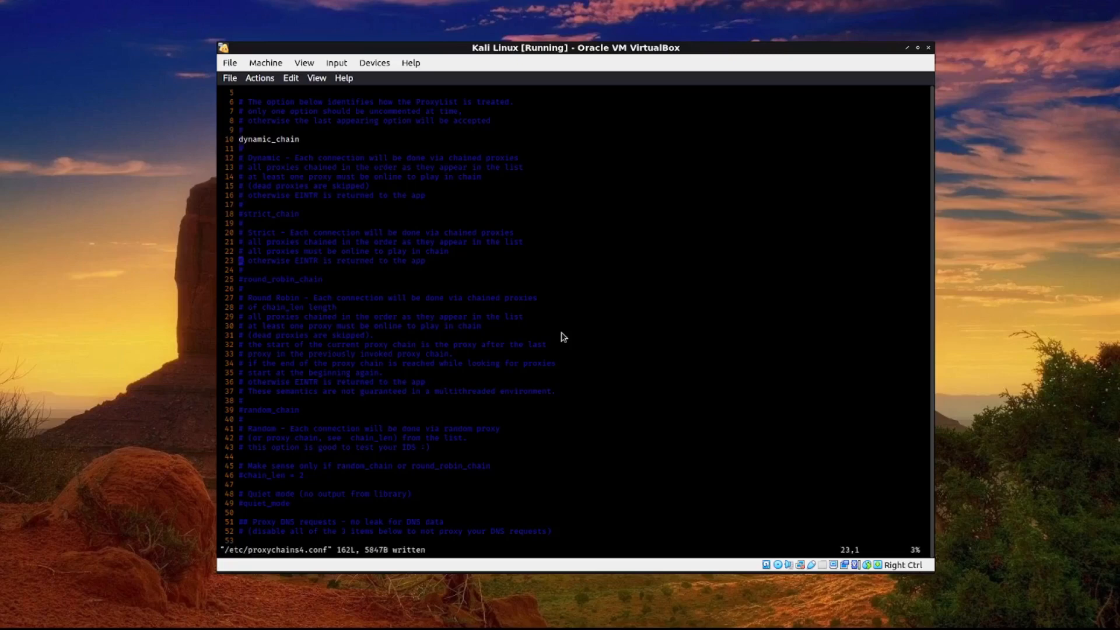
Scroll to [ProxyList] and start a new 'sock' line below socks4 127.0.0.1 9050
scroll(down, 3)
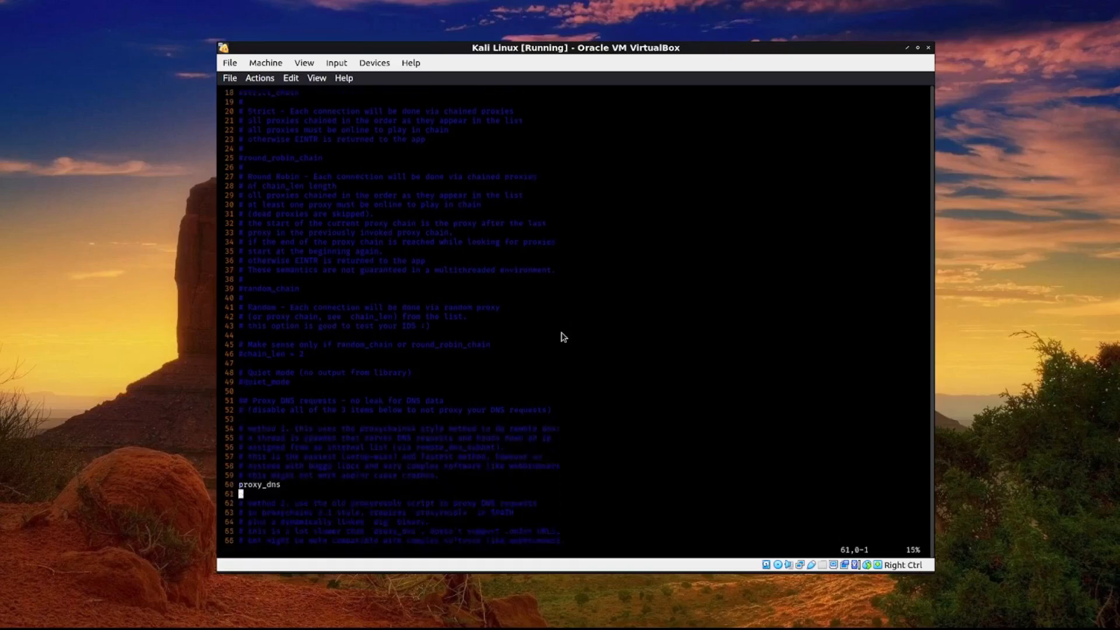
scroll(down, 3)
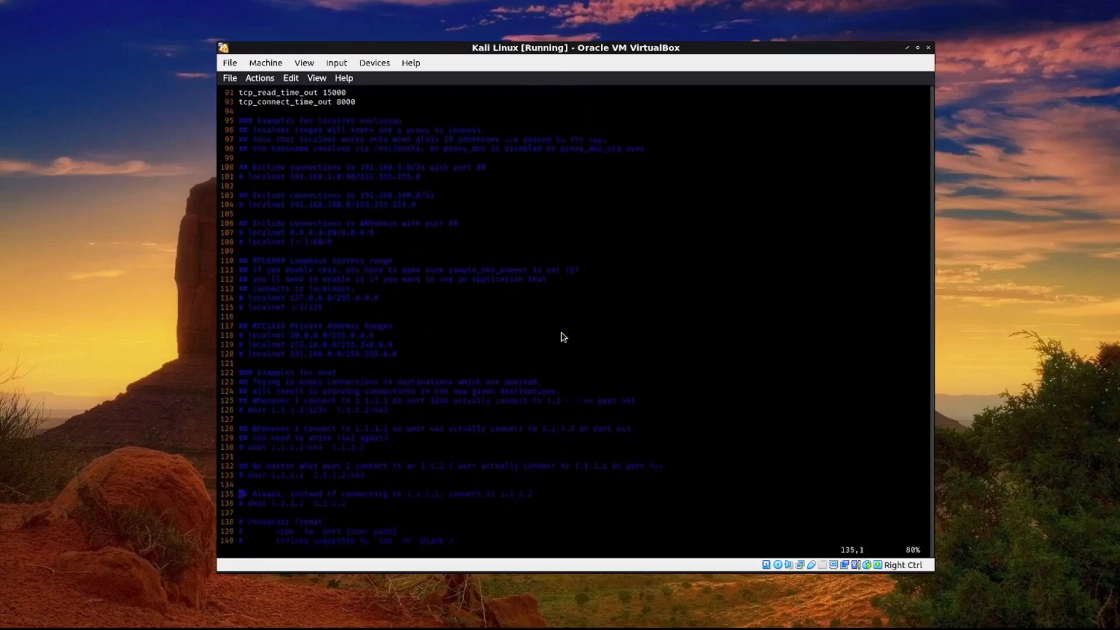
scroll(down, 3)
text(sock)
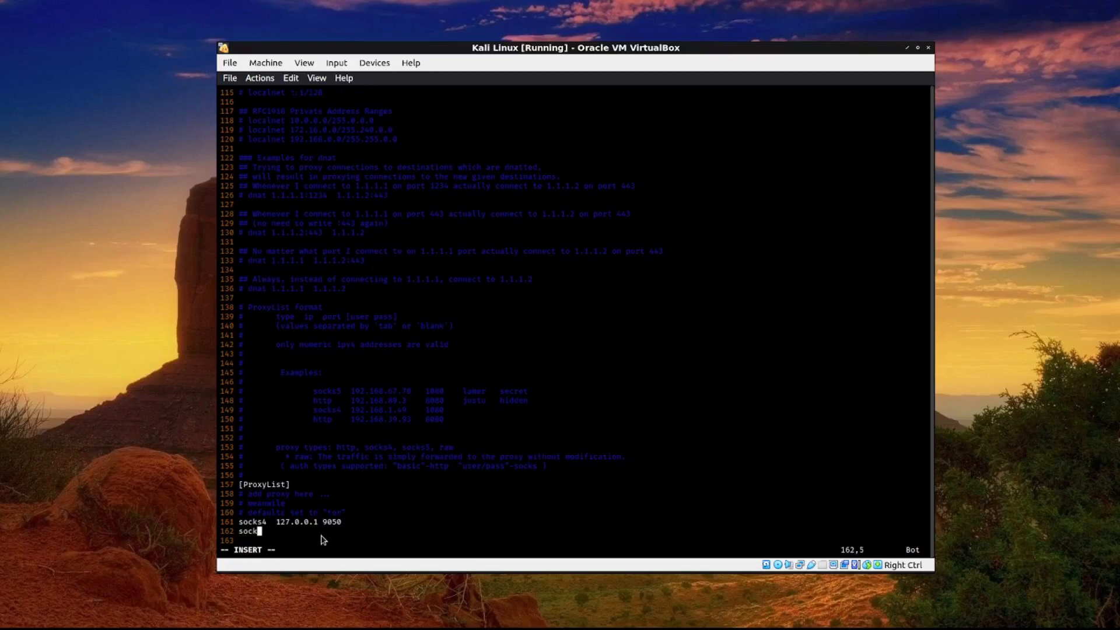
Finish the new proxy line as 'socks5 127.0.0.1 9050' beneath the socks4 entry
text(s5)
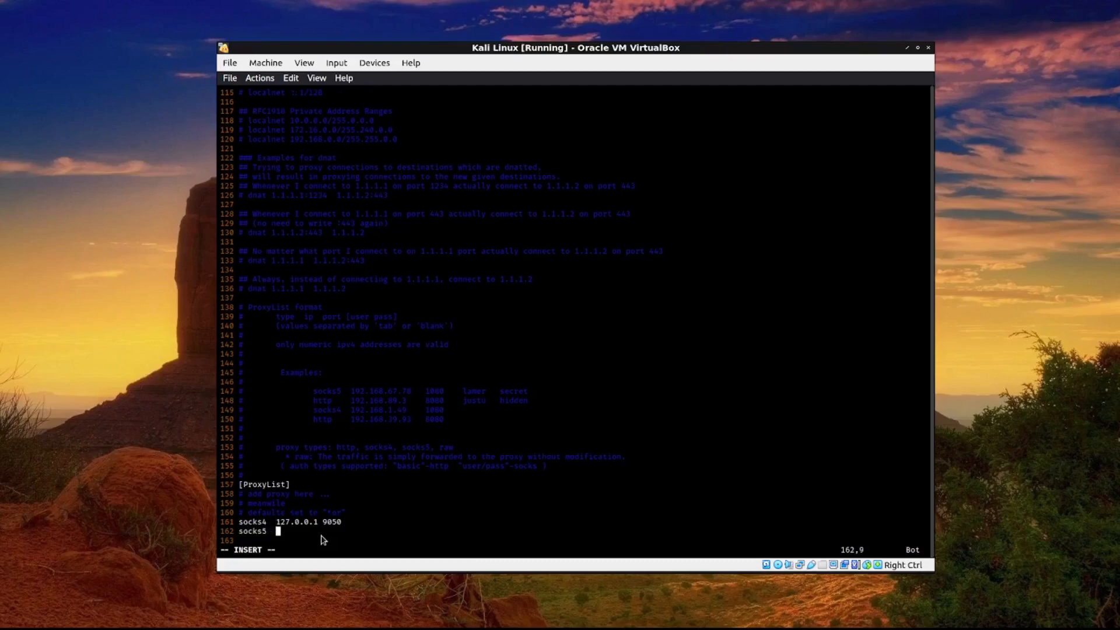
text(137.)
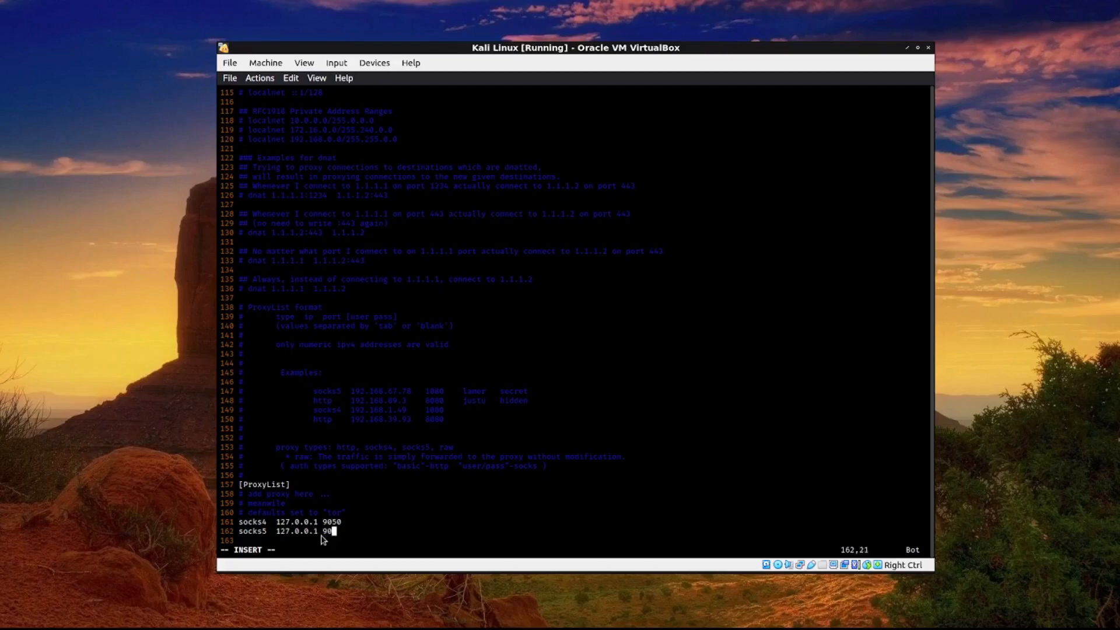
text(50)
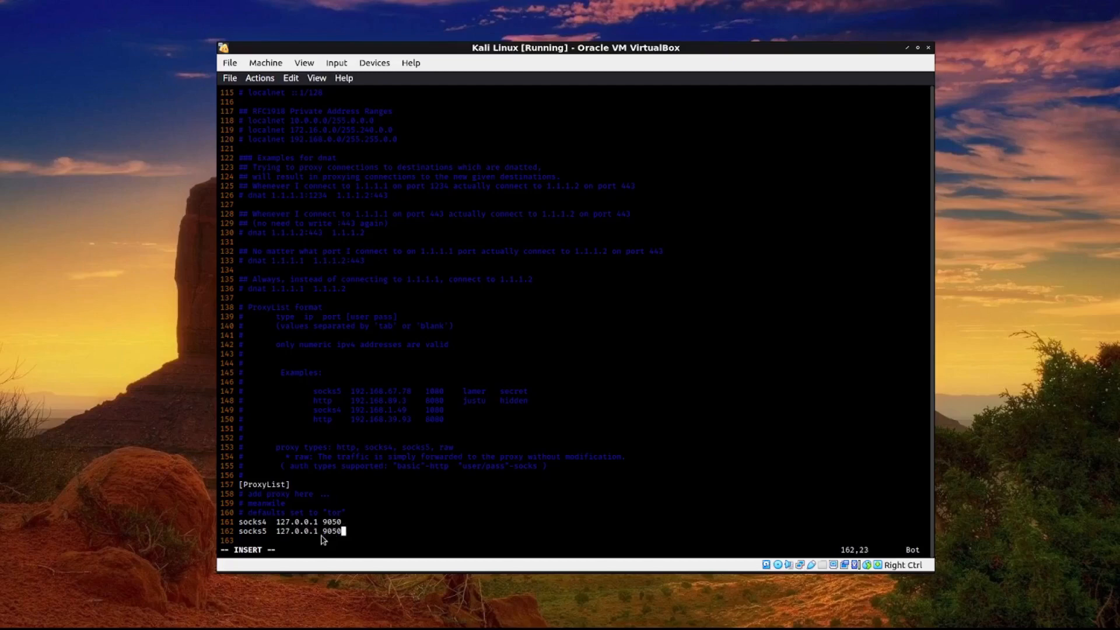
mouse_move(535, 406)
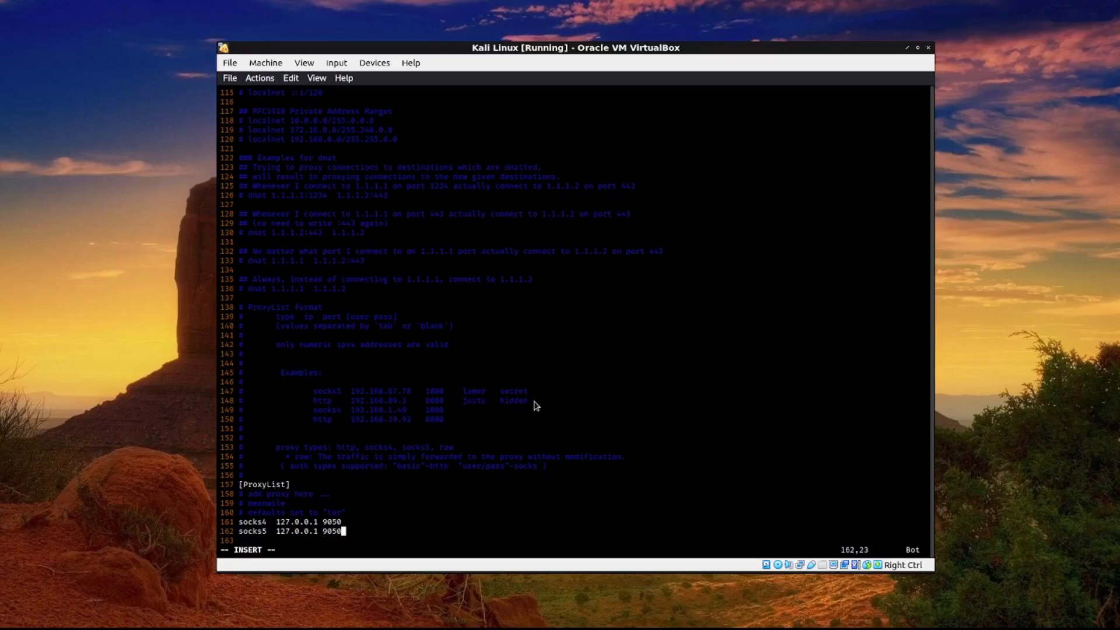
mouse_move(509, 404)
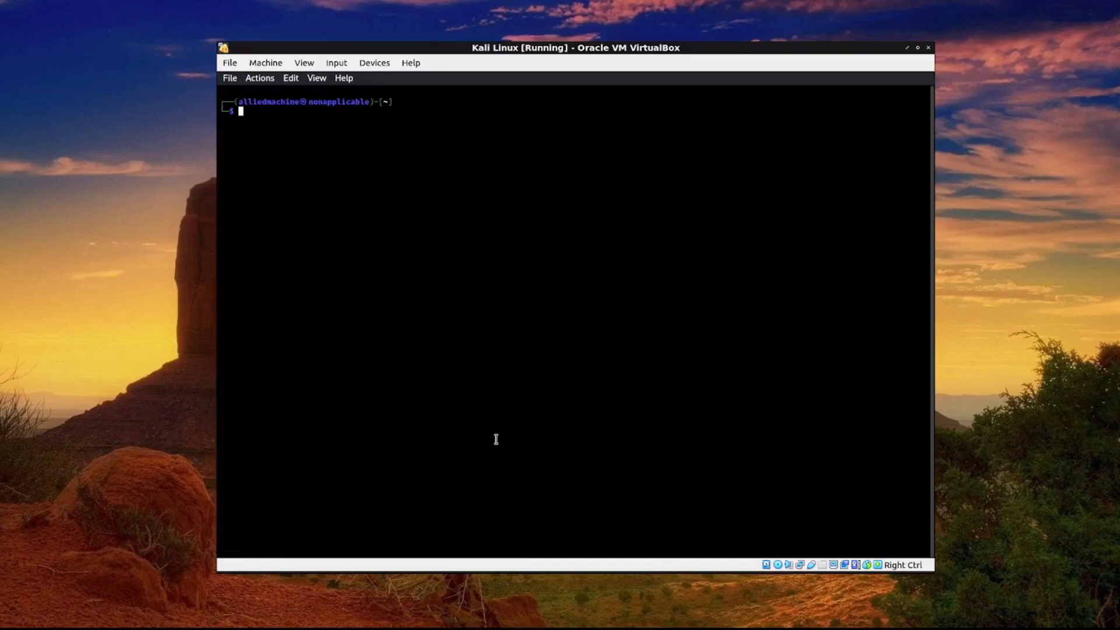
text(systemctl status tor.service)
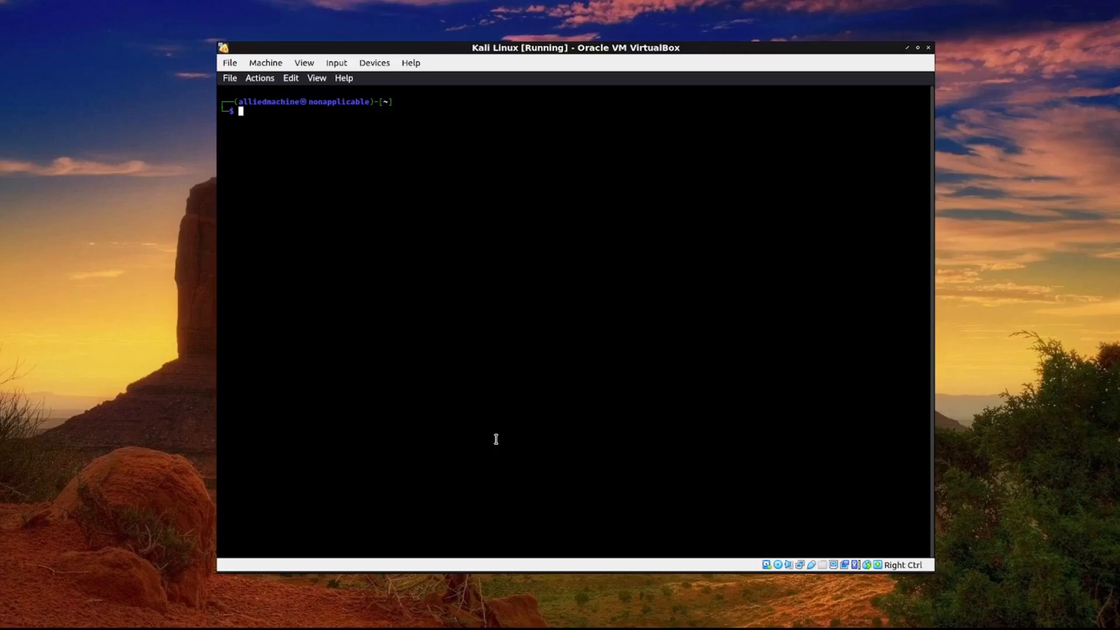
text(prox)
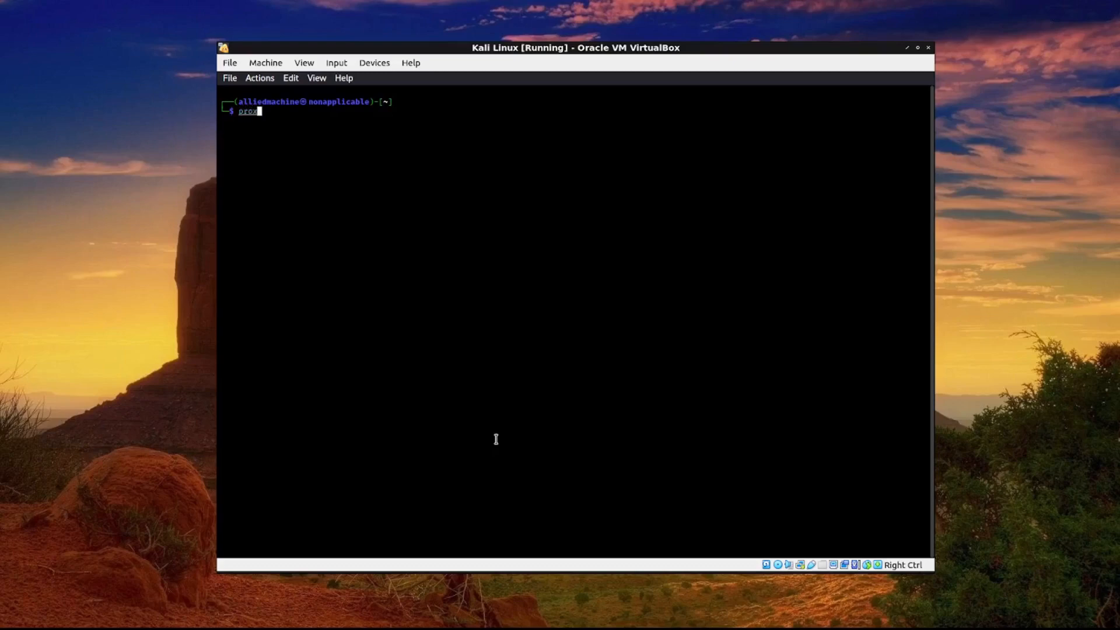
text(ychains)
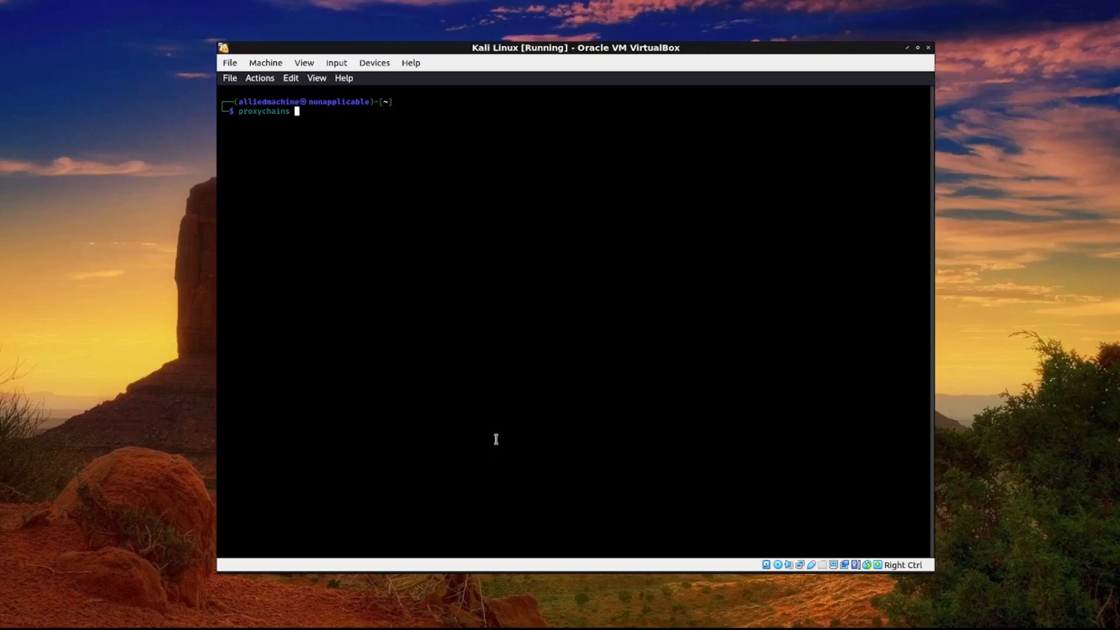
text(firefox)
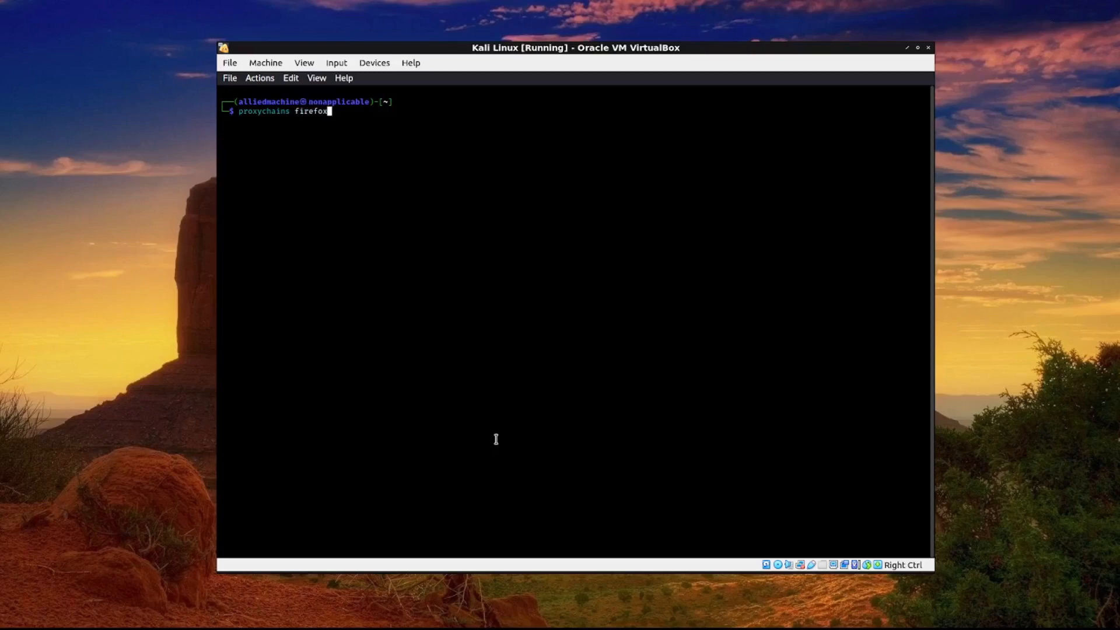
text(www.)
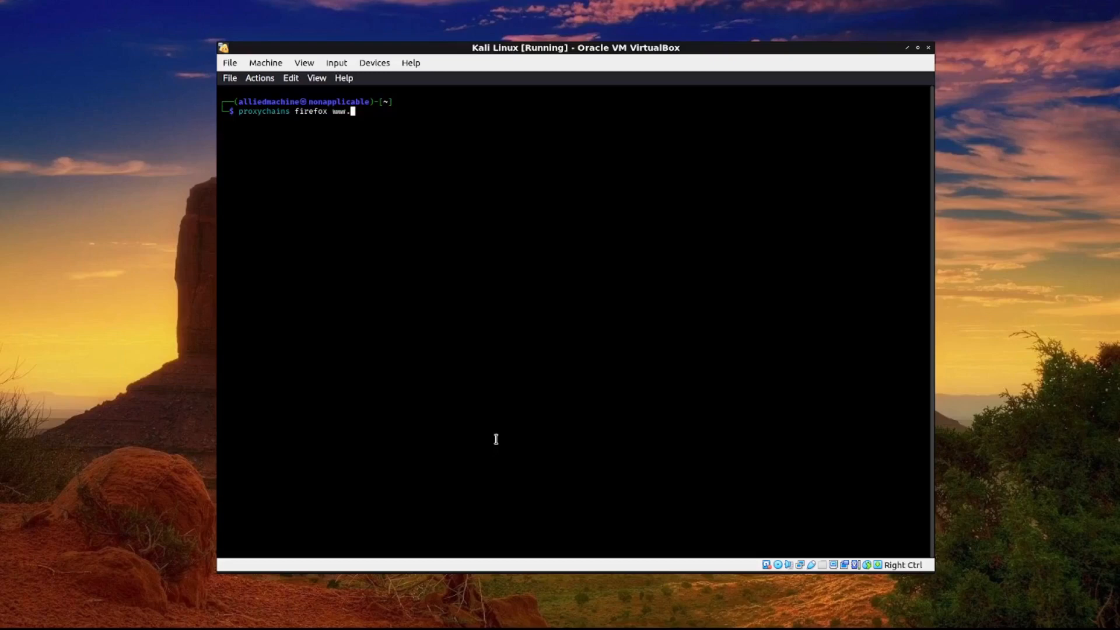
text(dnsleaktest.org)
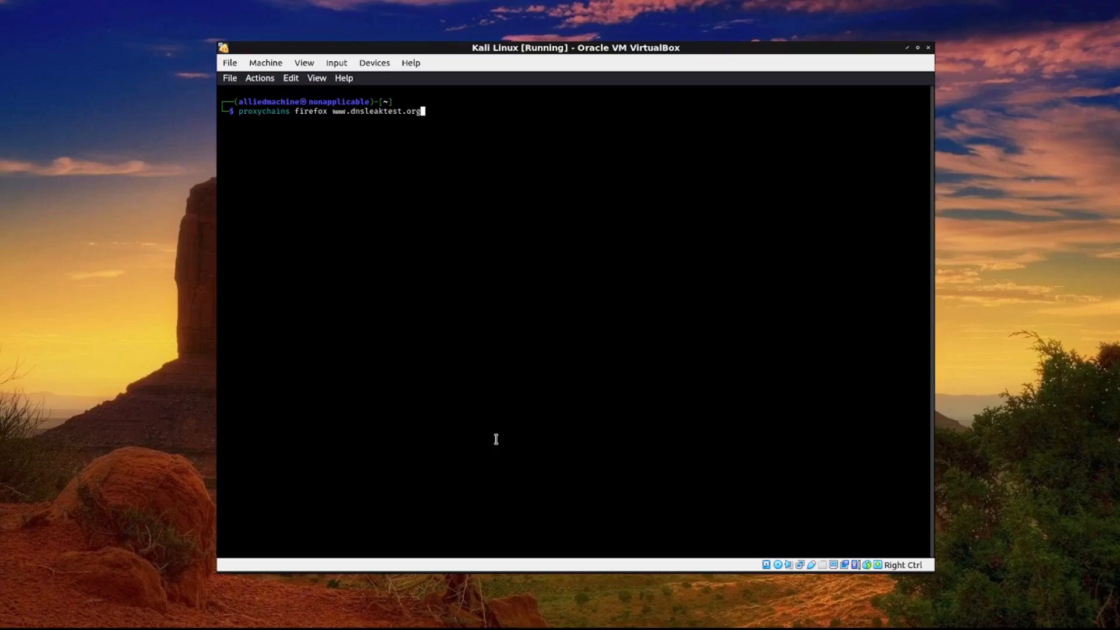
Run the proxychains command so Firefox loads dnsleaktest.org's nginx page, then deselect the text
key(Return)
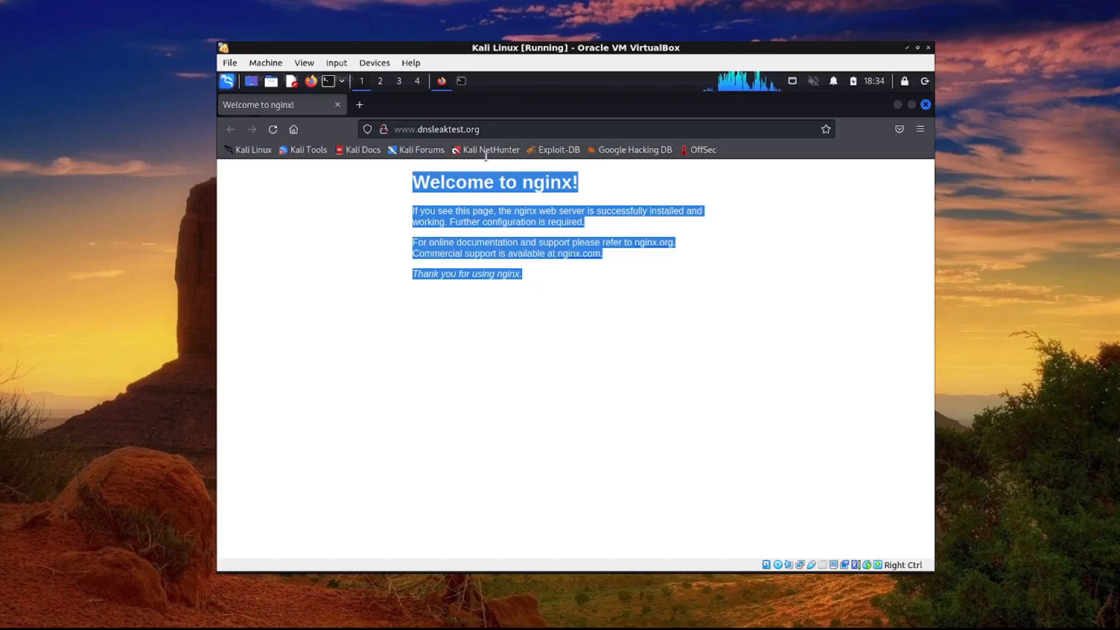
click(462, 295)
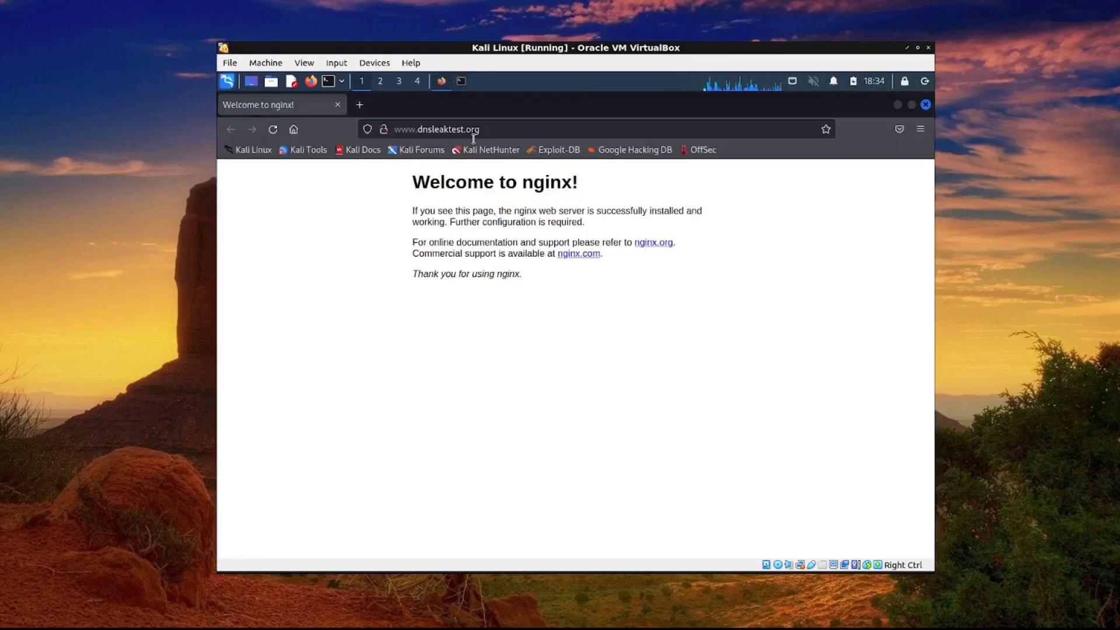
text(w)
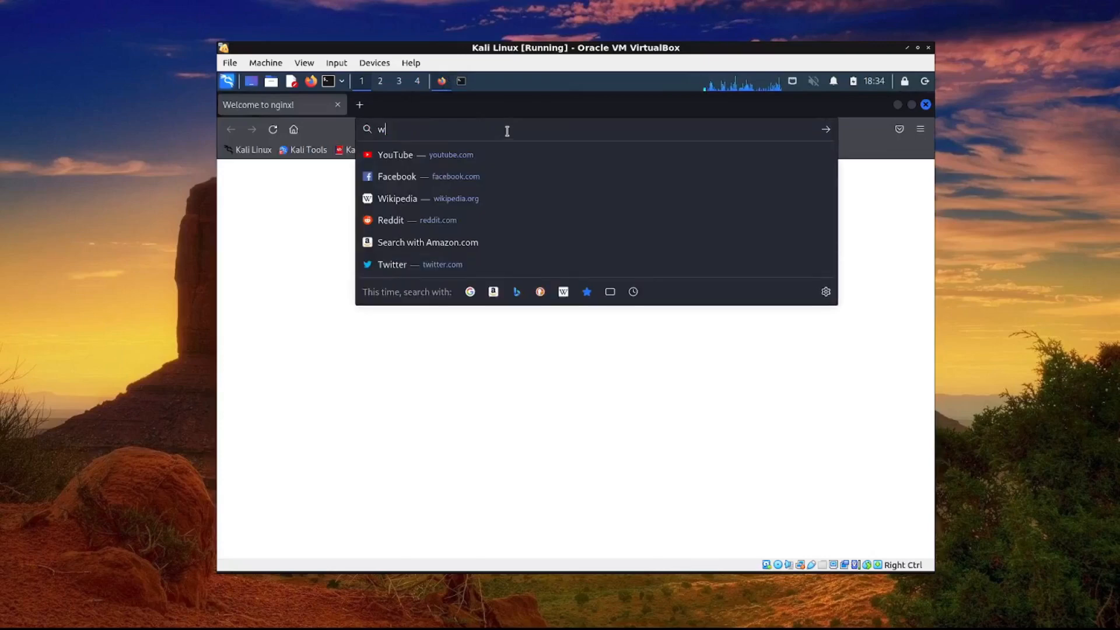
text(ww.google.com/?gws_rd=ssl)
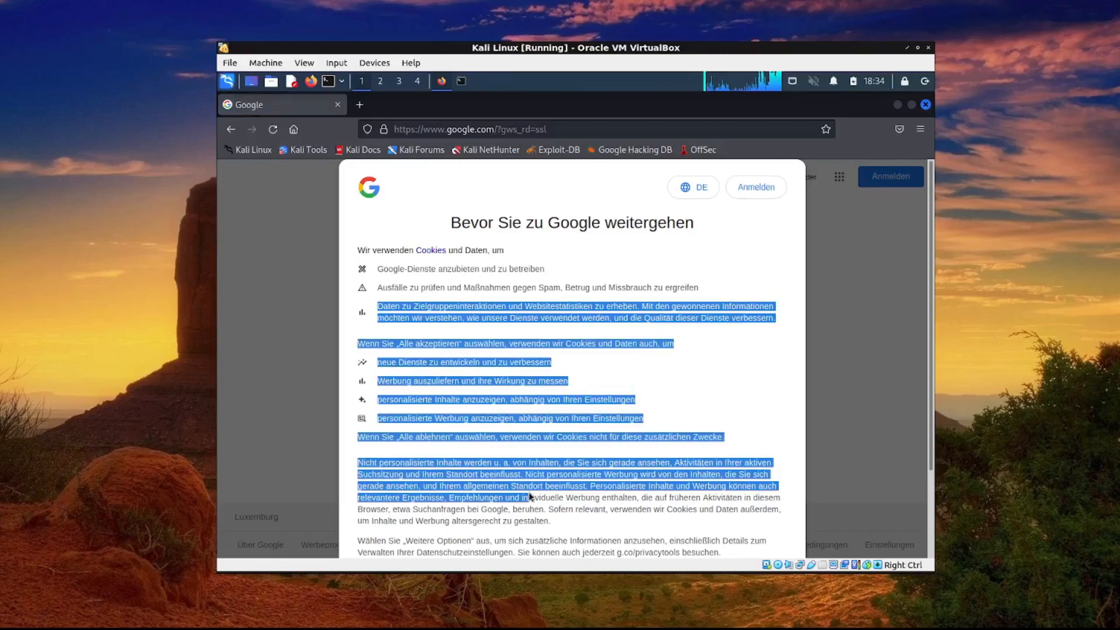
scroll(down, 3)
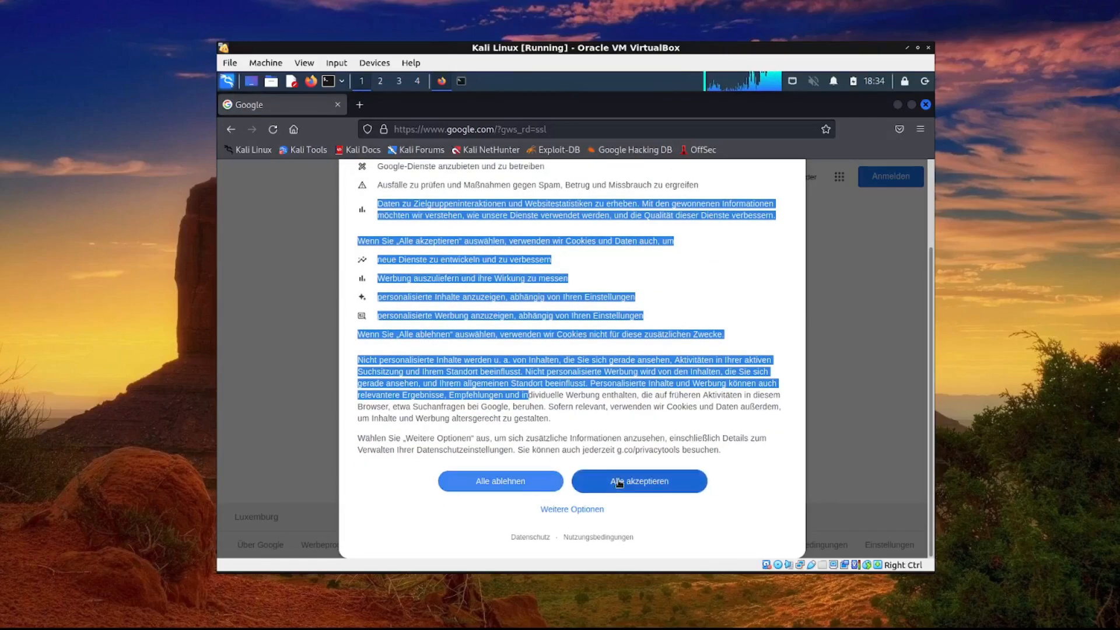
click(638, 480)
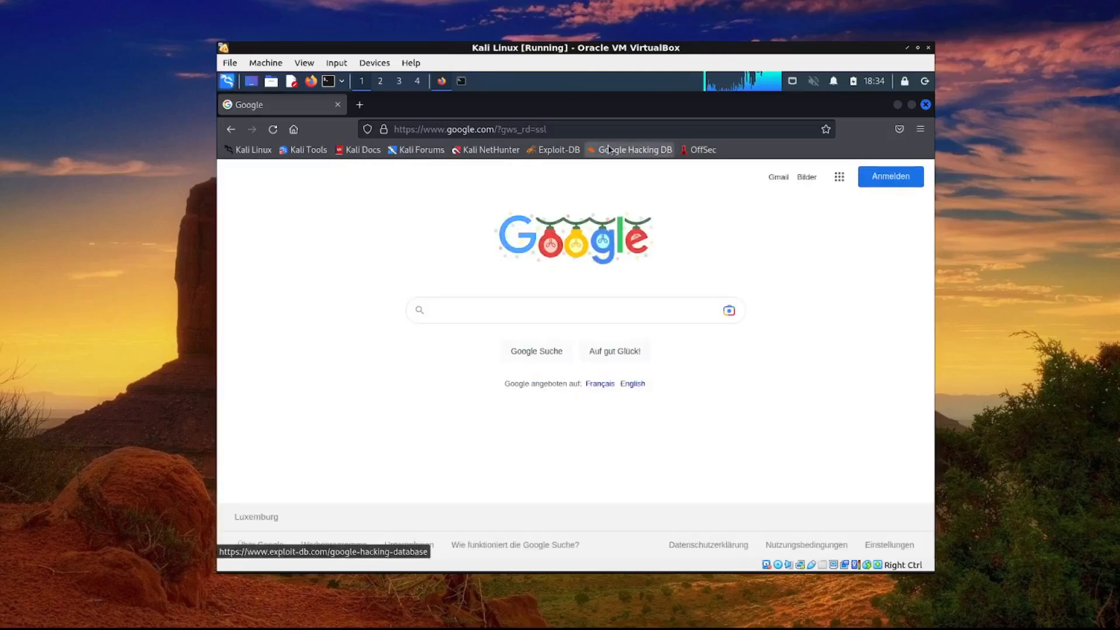
mouse_move(569, 191)
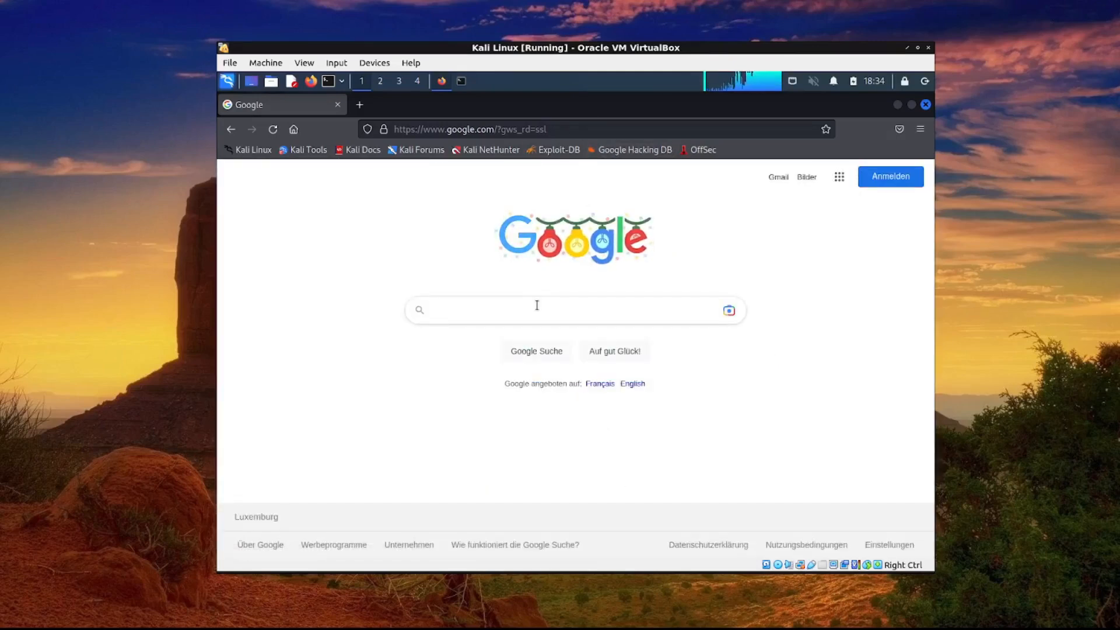
text(what is my i)
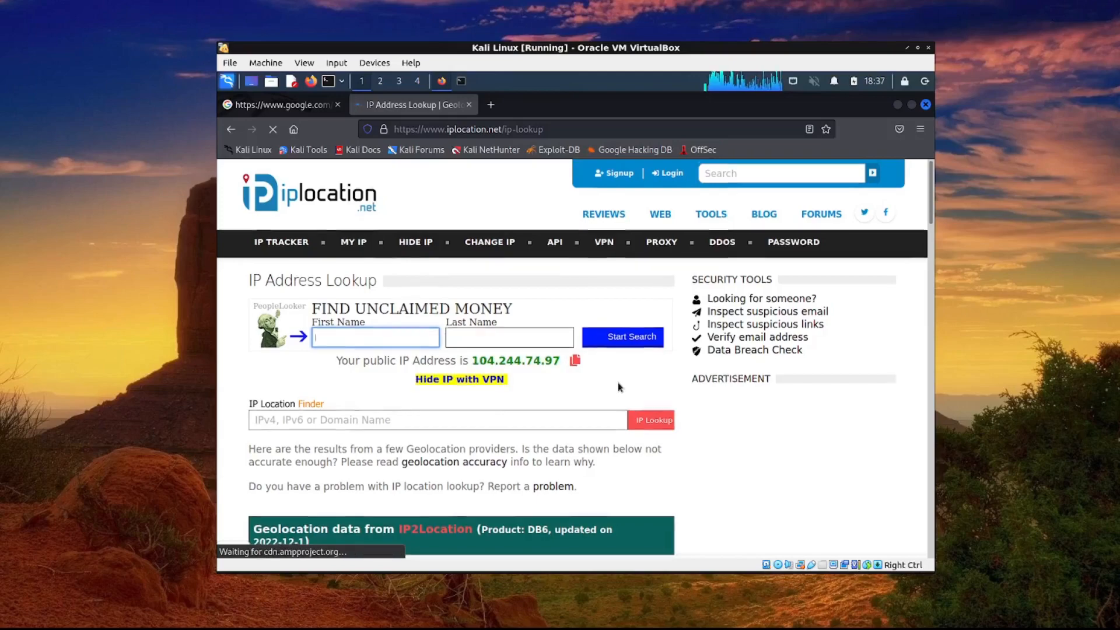
scroll(down, 3)
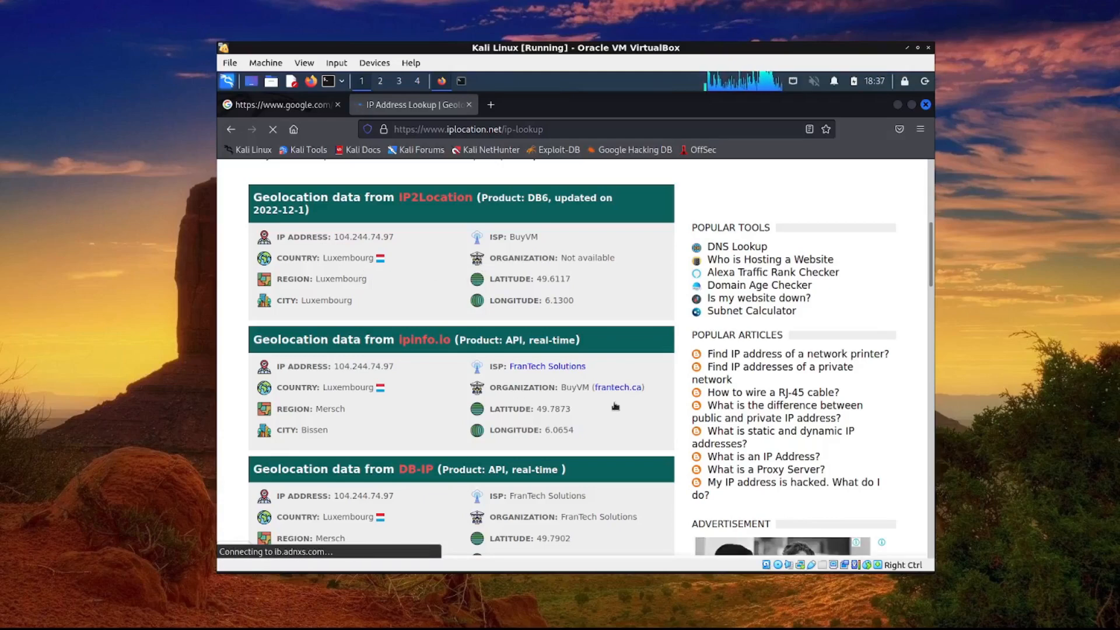
scroll(down, 3)
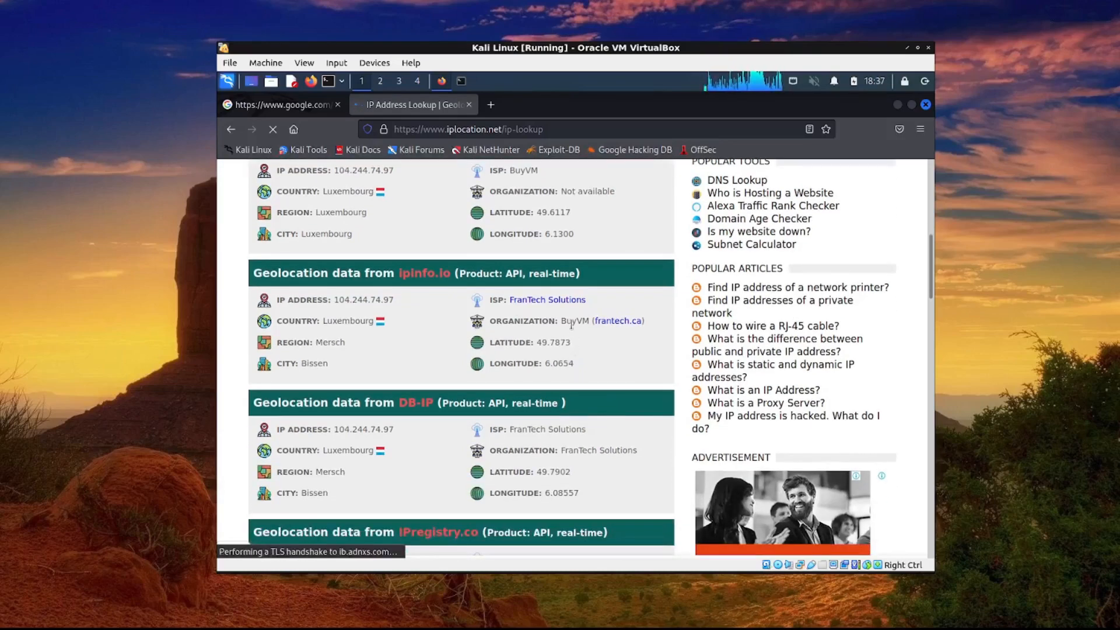
double_click(572, 320)
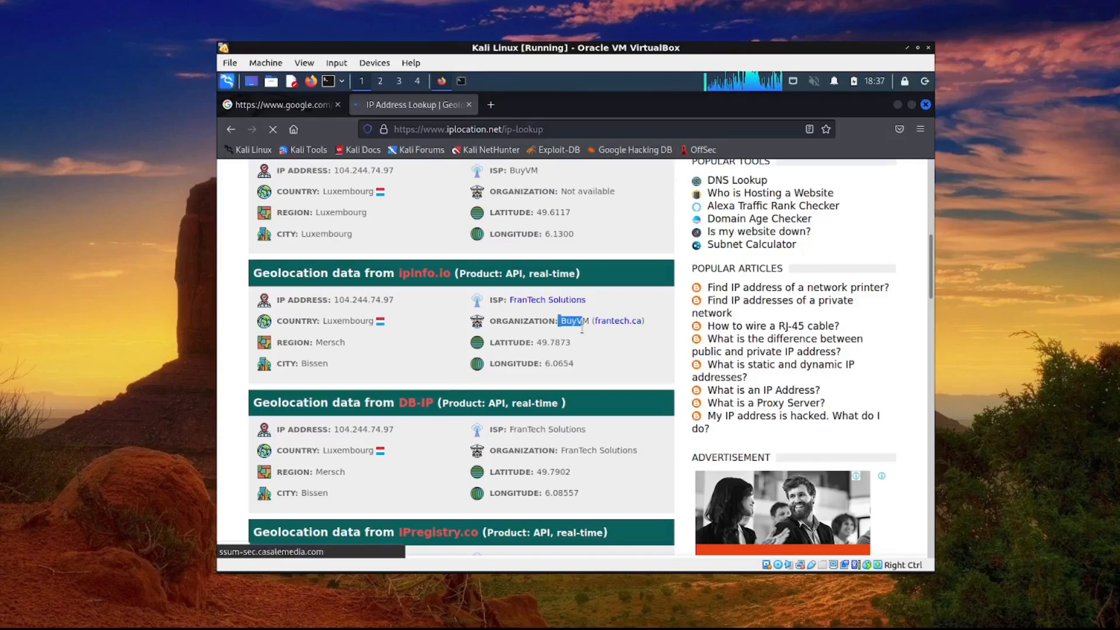
mouse_move(547, 300)
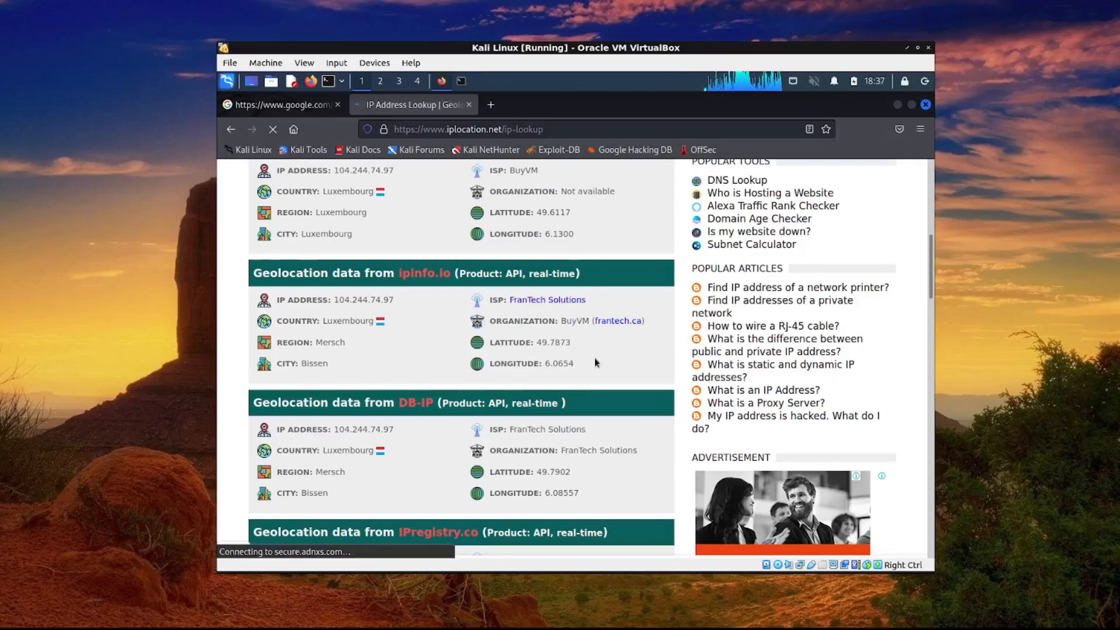
scroll(down, 3)
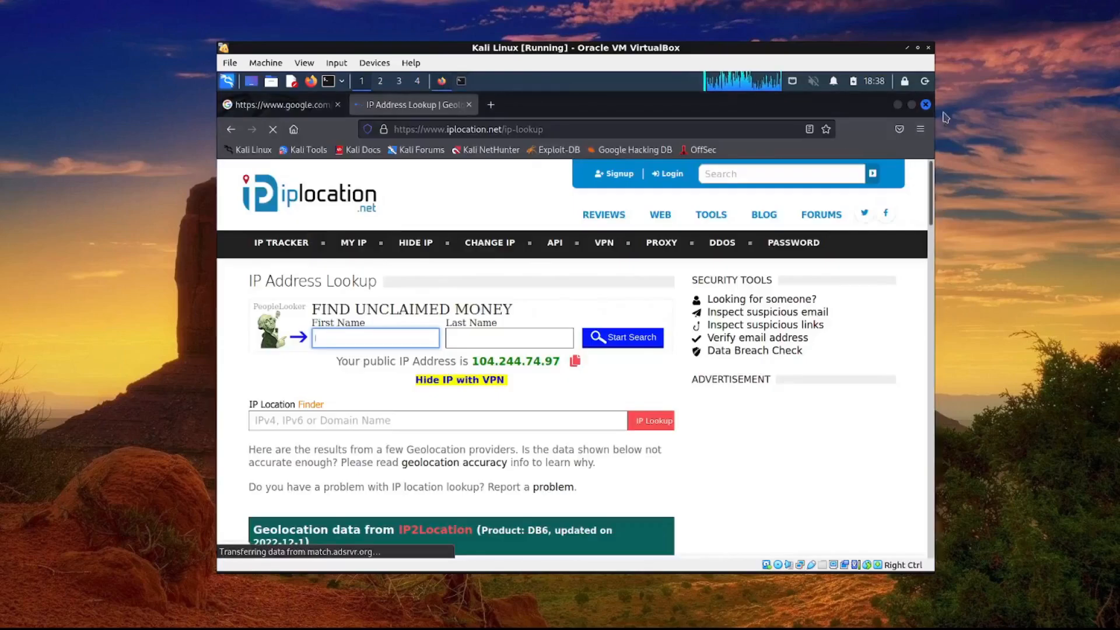
click(926, 104)
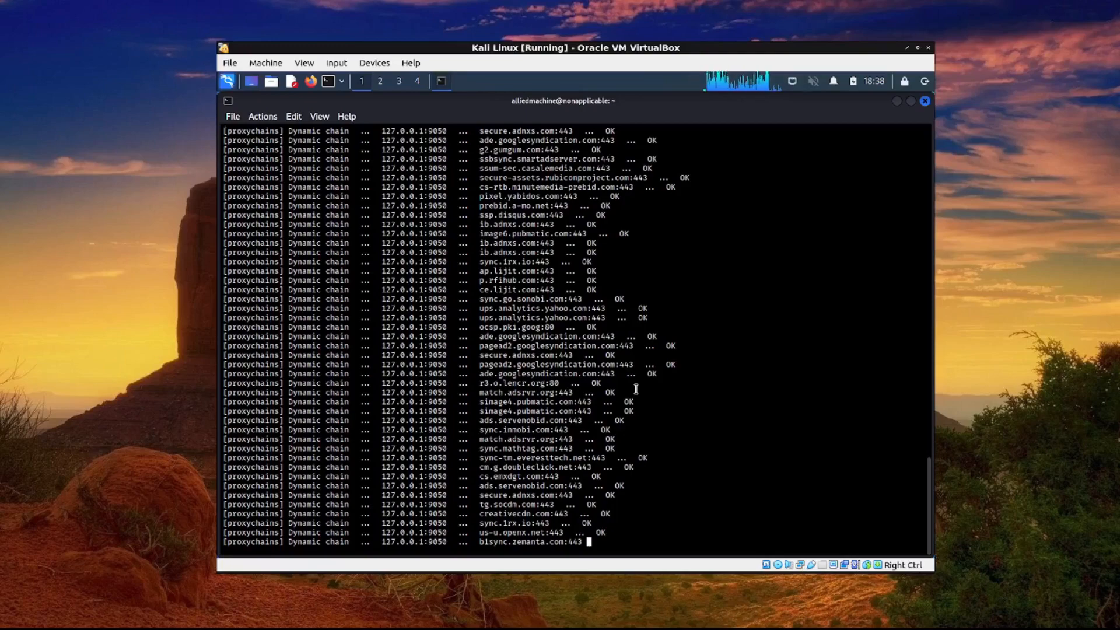
mouse_move(696, 526)
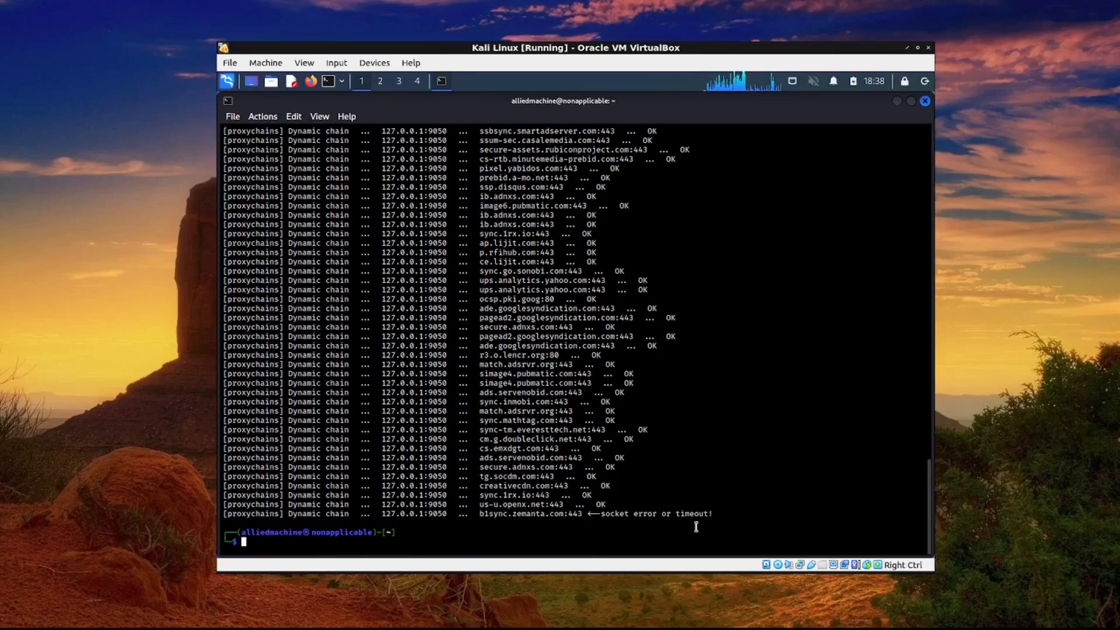
text(pt)
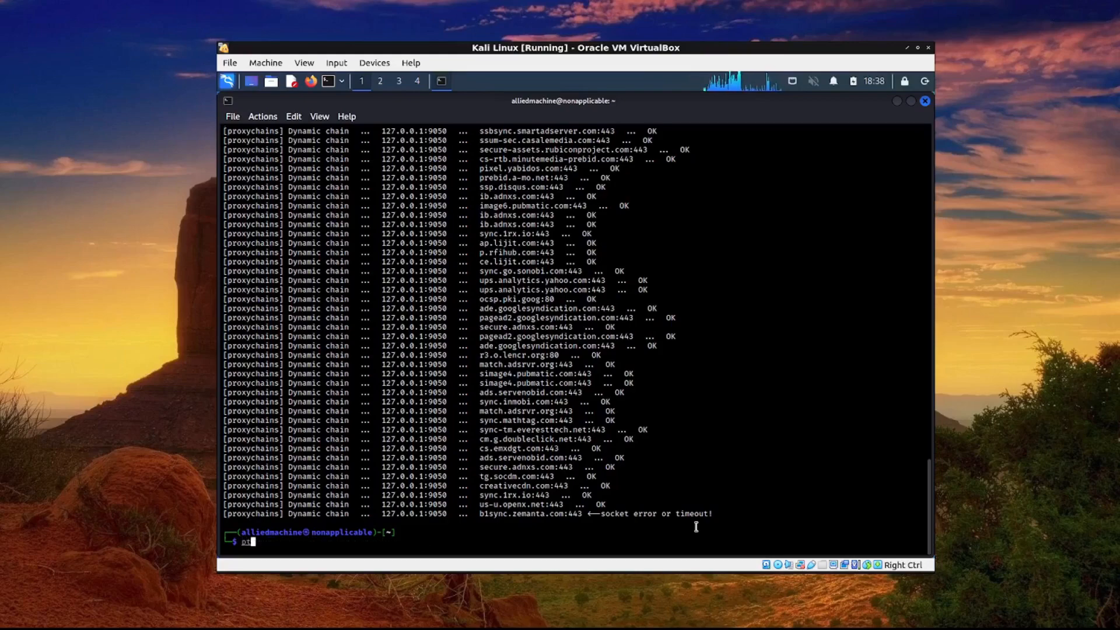
text(roxychains firefox www.dnsleaktest.org)
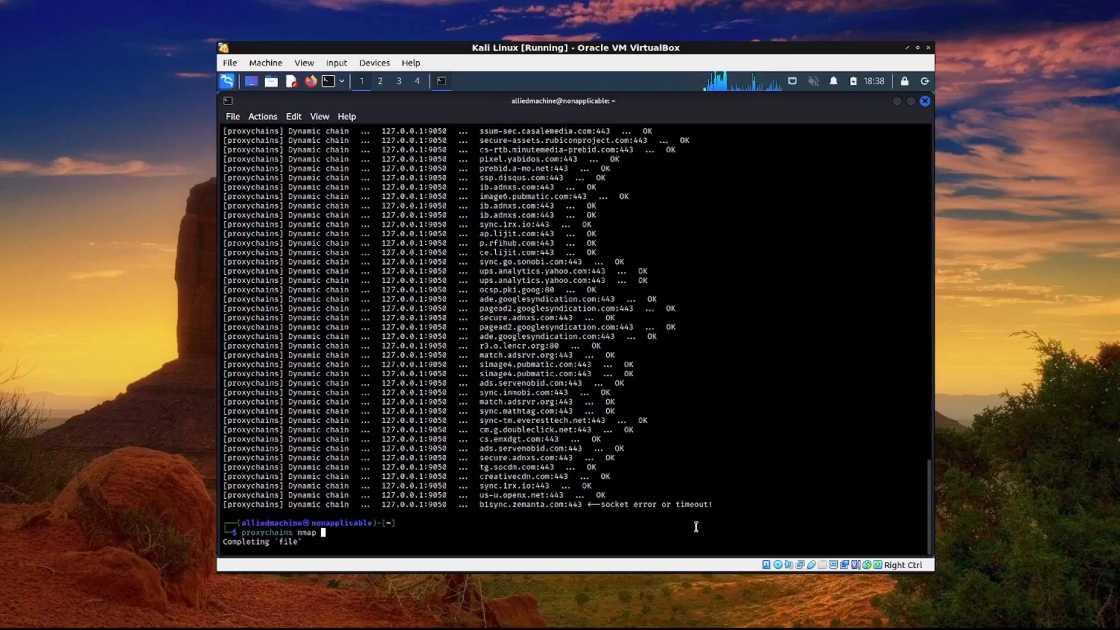
text(www.gogo)
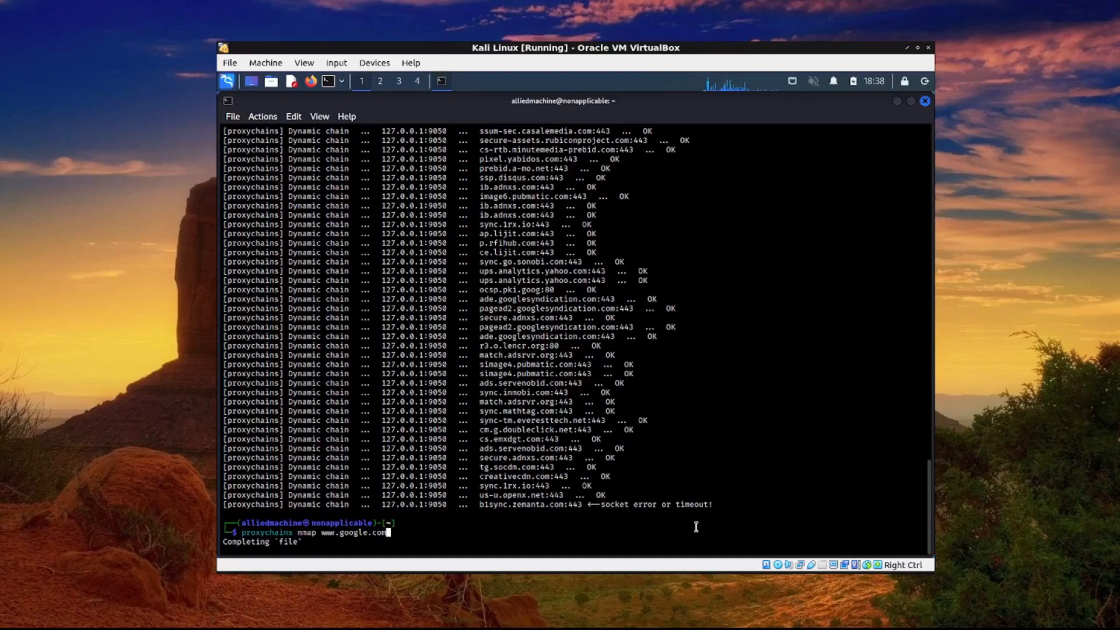
mouse_move(710, 365)
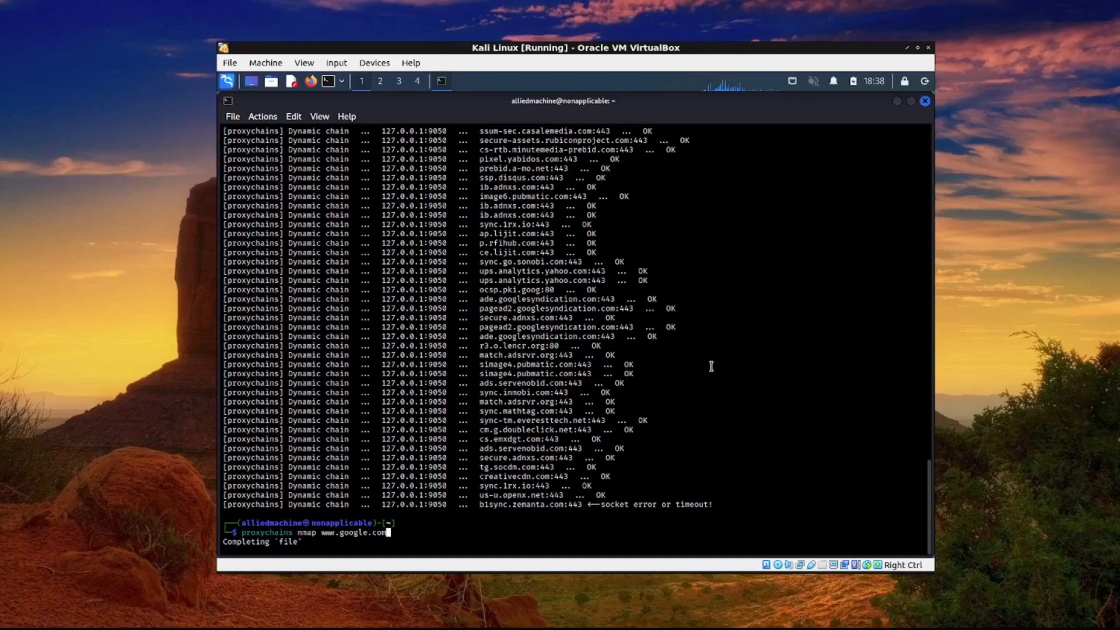